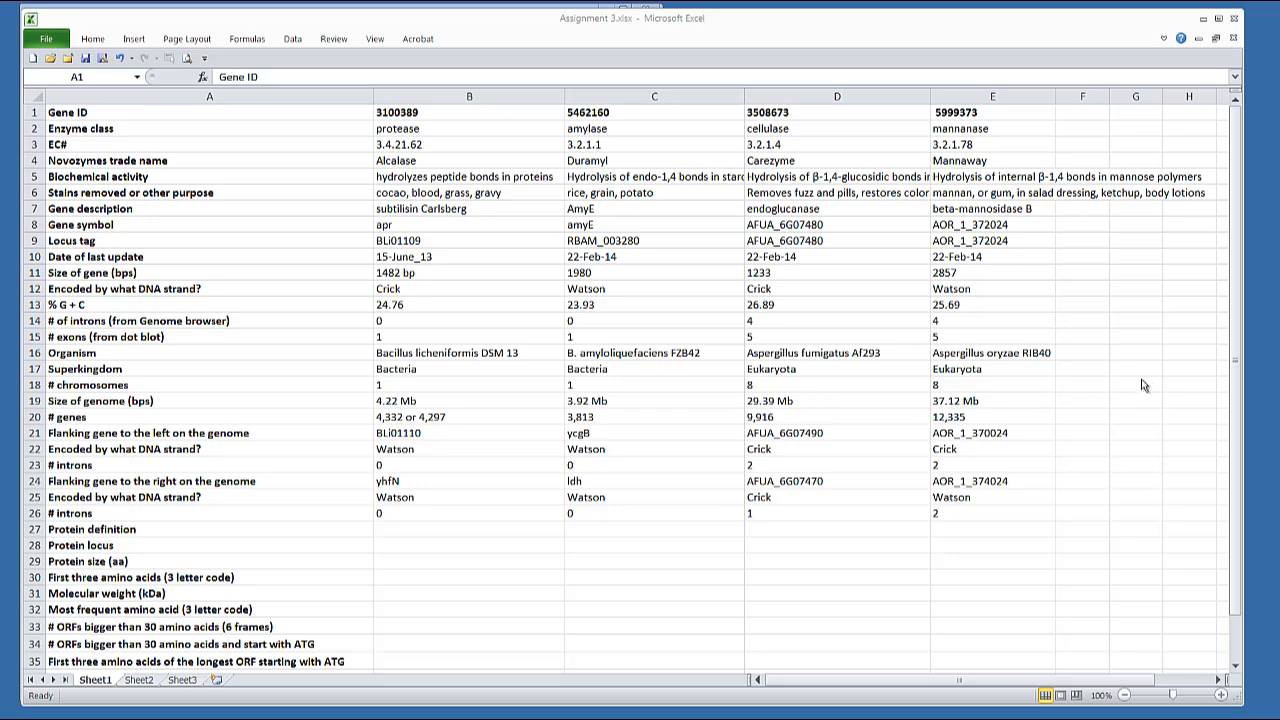
- Arrange the browser and Excel windows side by side to work from the gene table
scroll(down, 3)
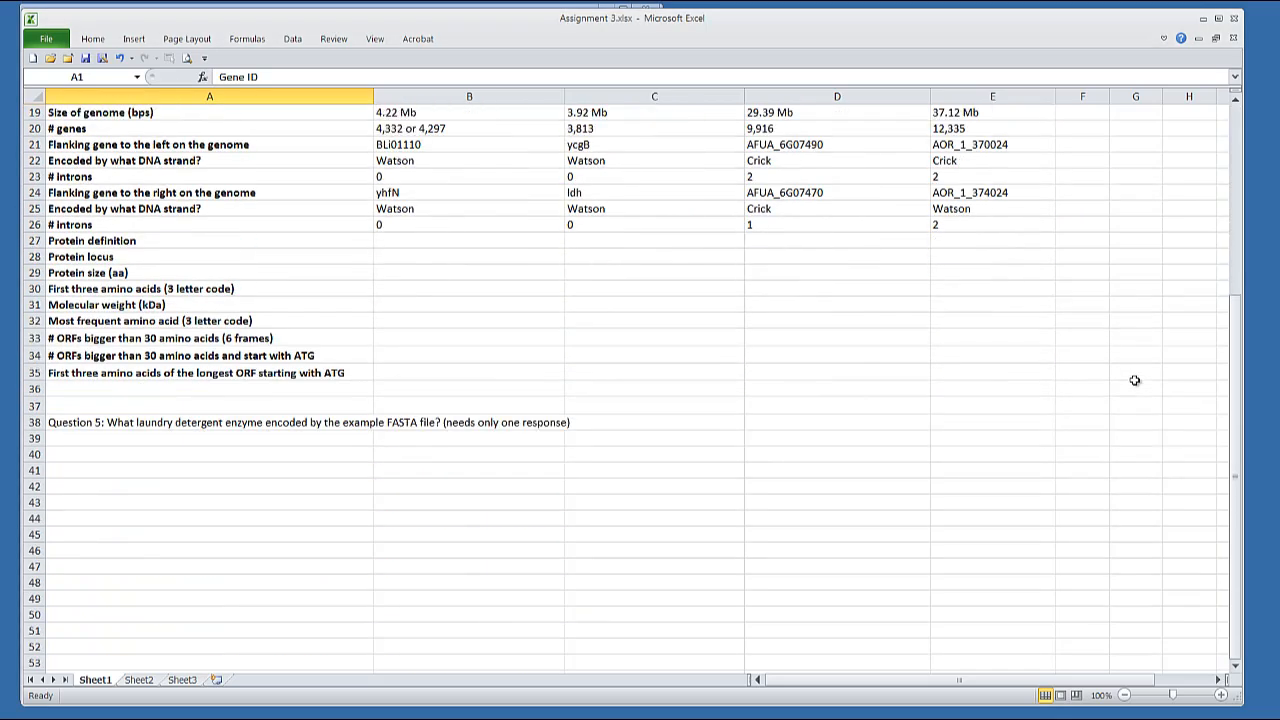
scroll(up, 3)
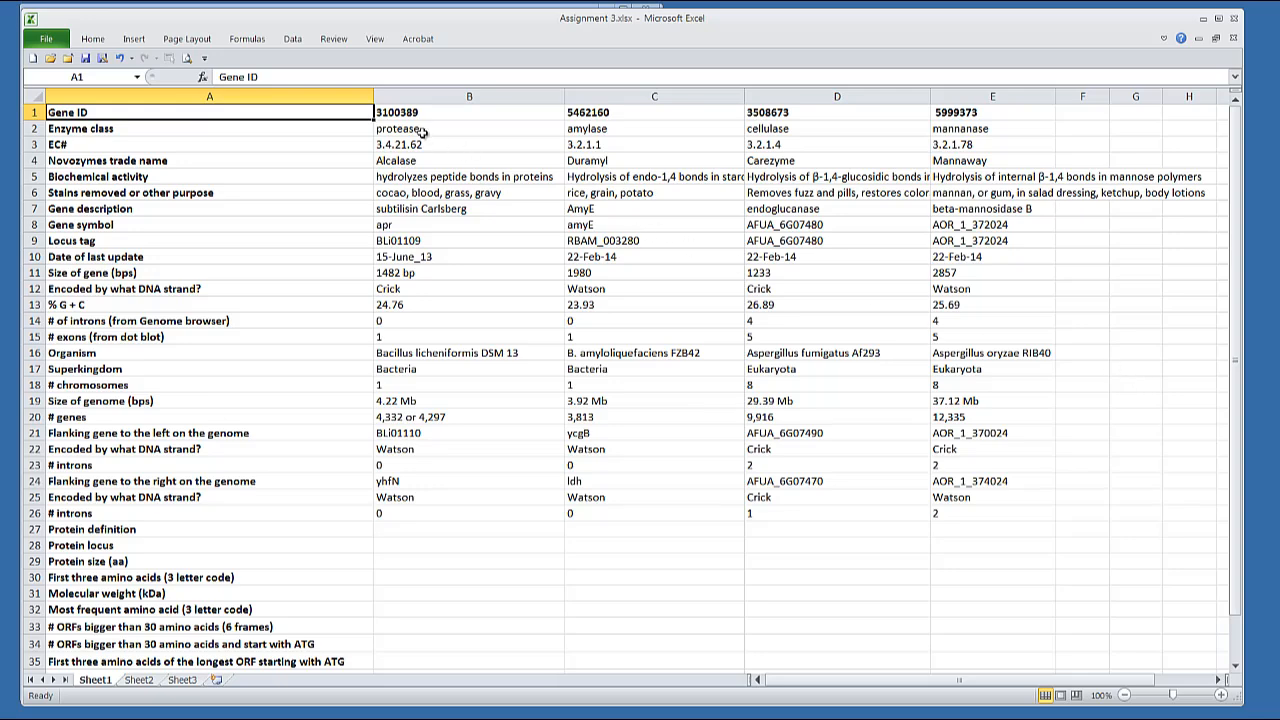
click(468, 128)
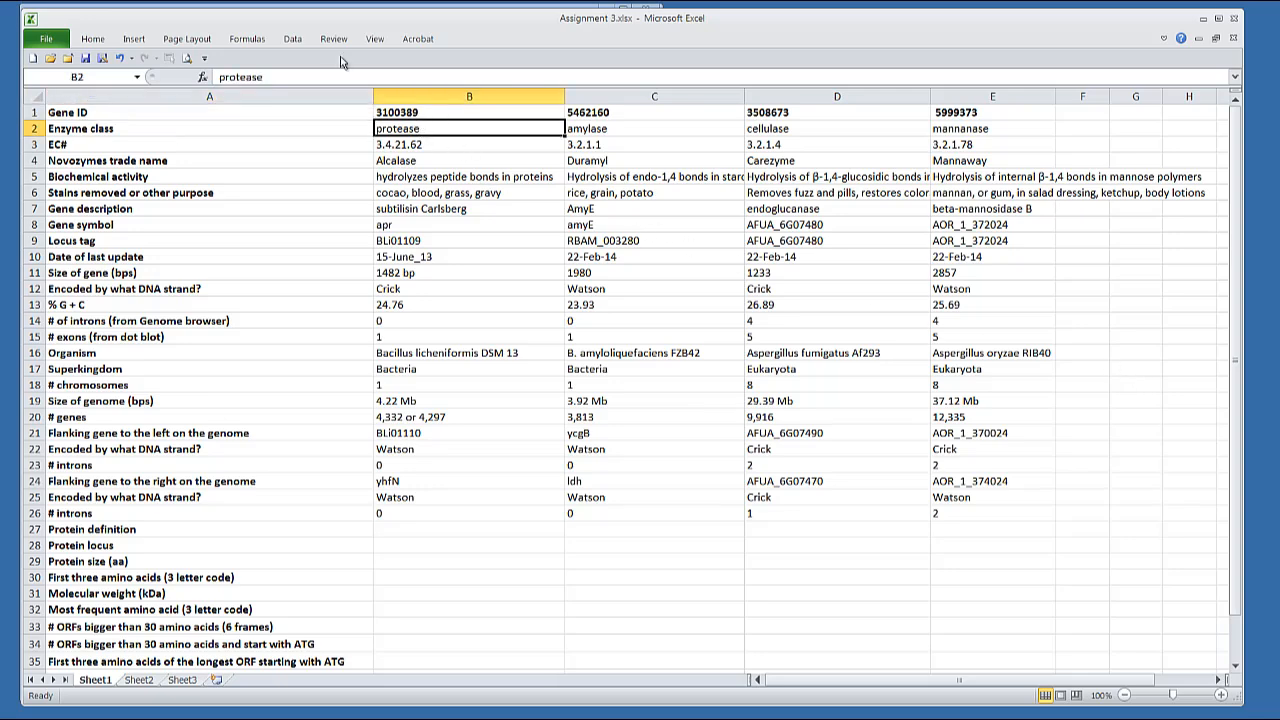
click(374, 38)
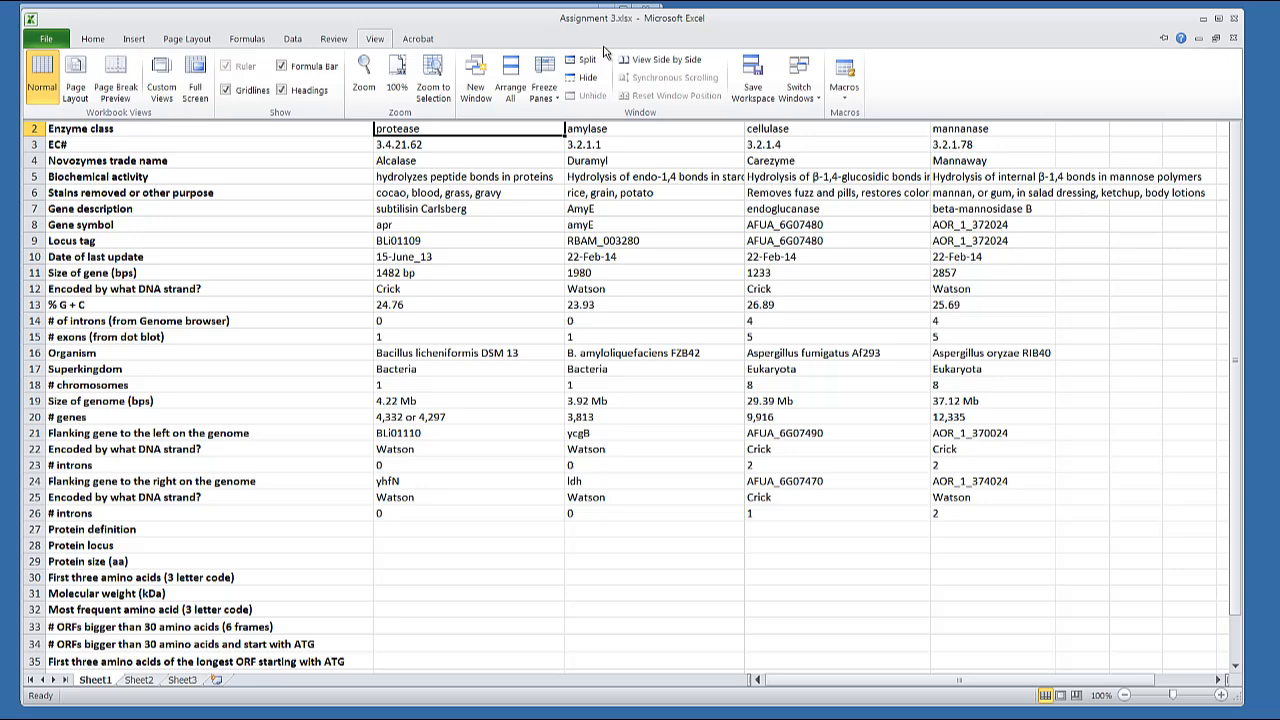
click(544, 80)
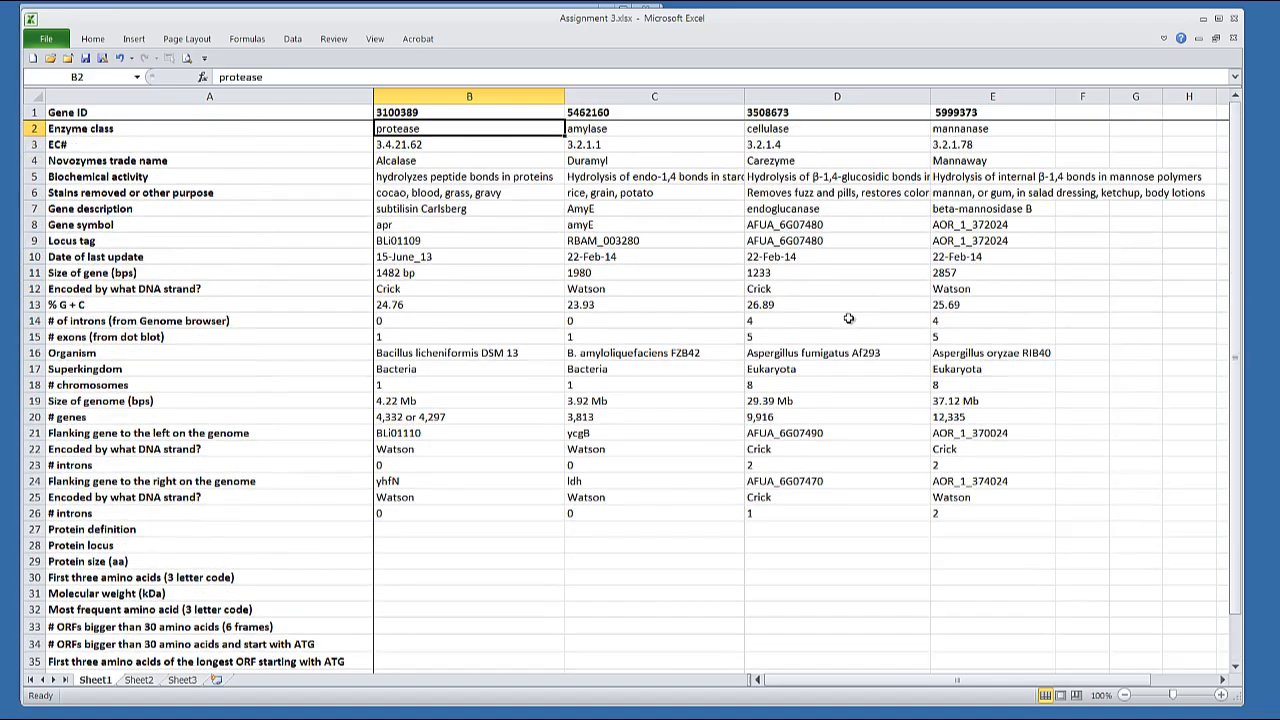
scroll(down, 3)
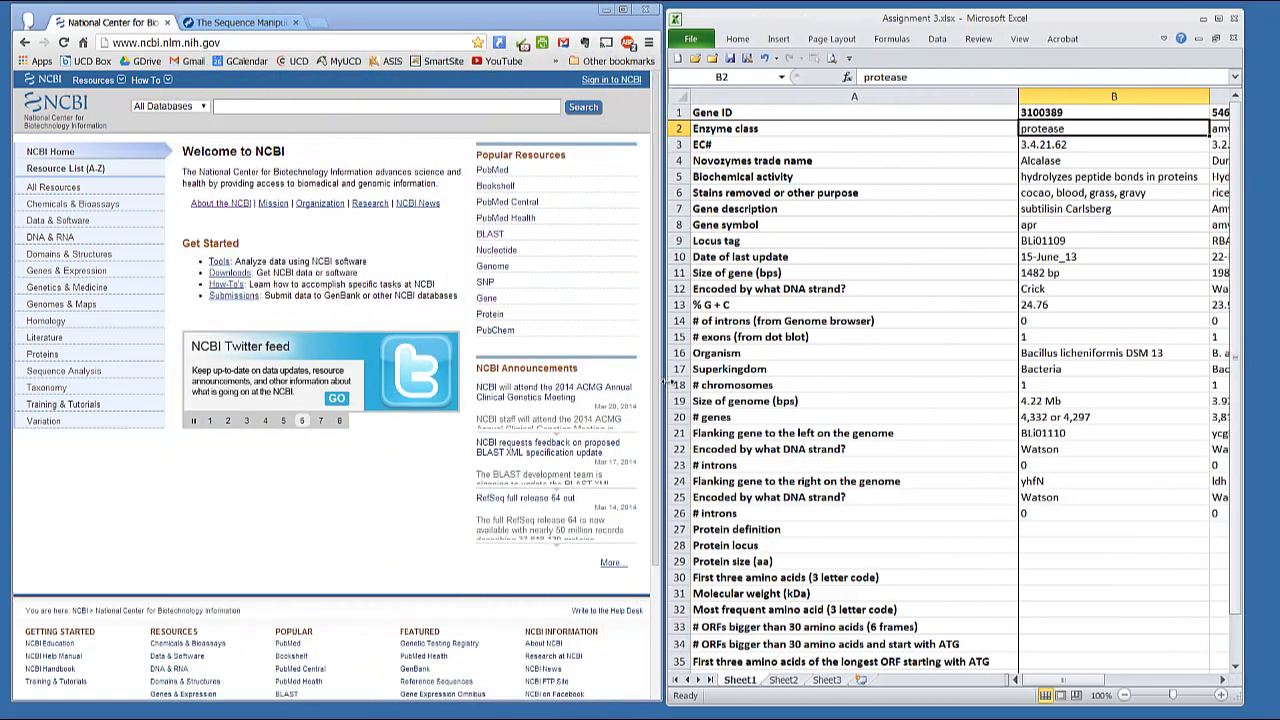
- Search NCBI Gene for ID 3100389 (apr, subtilisin Carlsberg) and view its reference sequences
click(1112, 112)
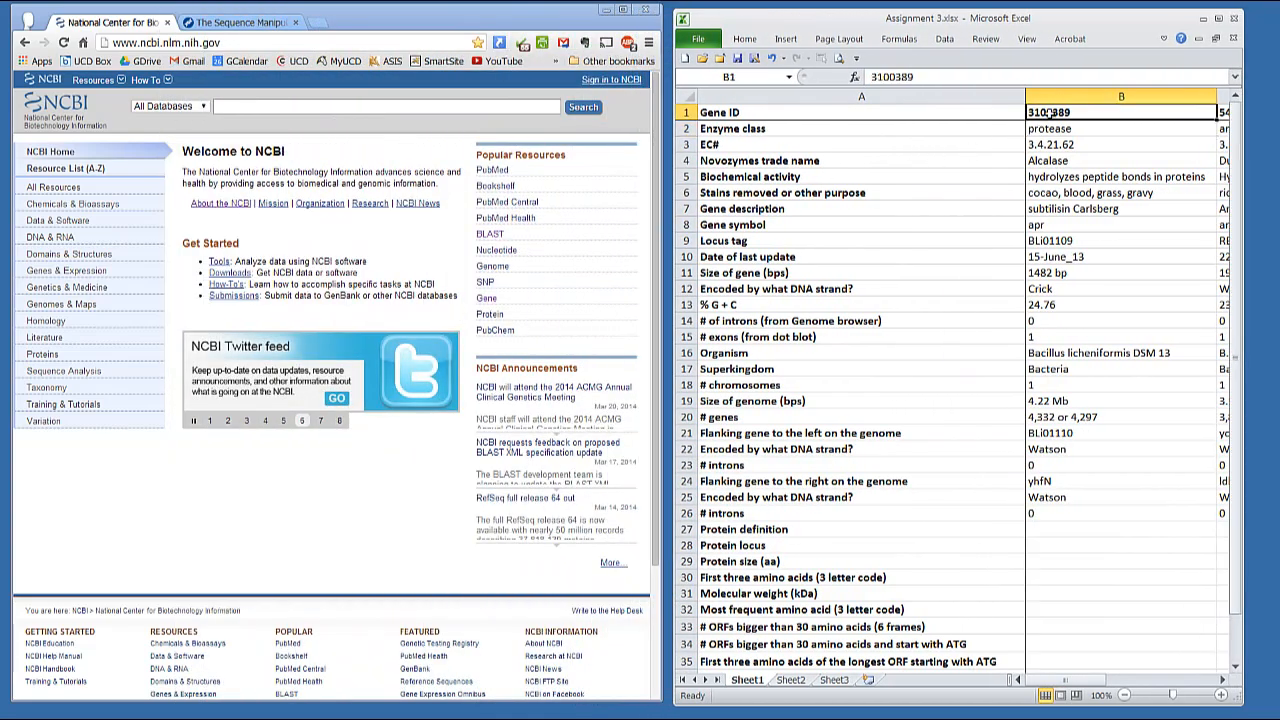
text(3100389)
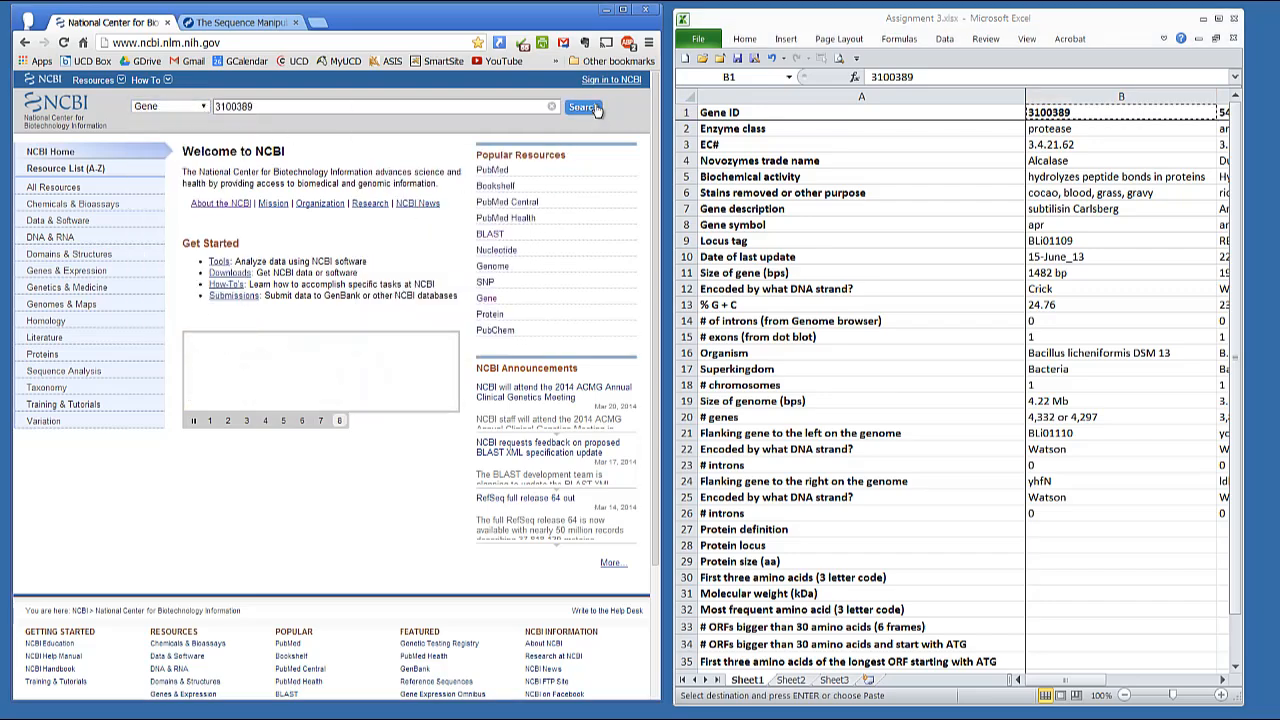
click(582, 108)
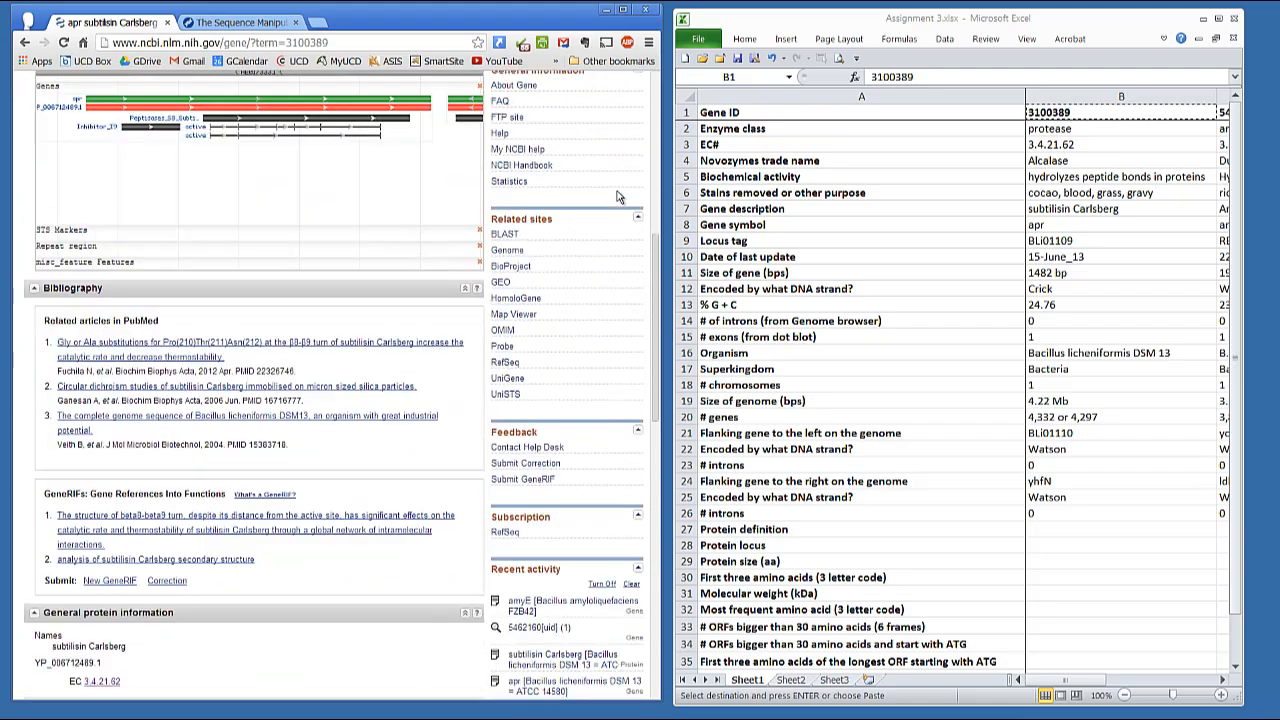
scroll(down, 3)
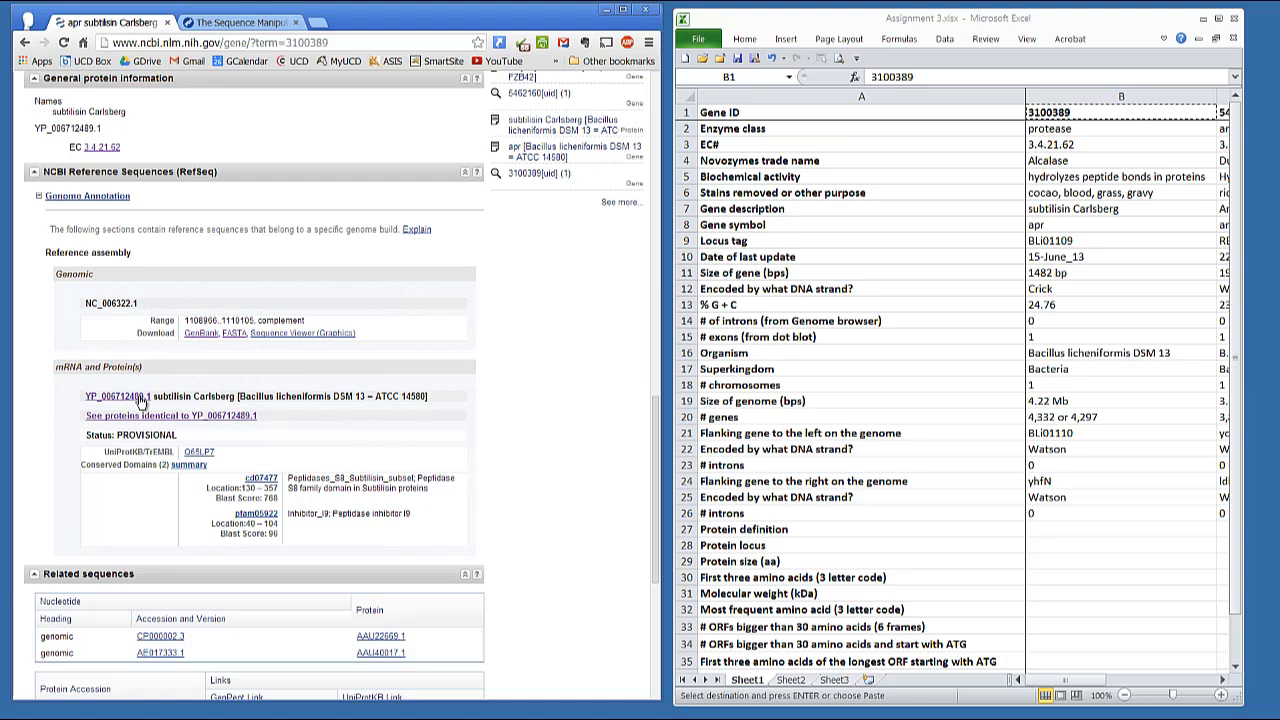
- View protein record YP_006712489.1 down to its sequence, then go to the Sequence Manipulation Suite
click(120, 396)
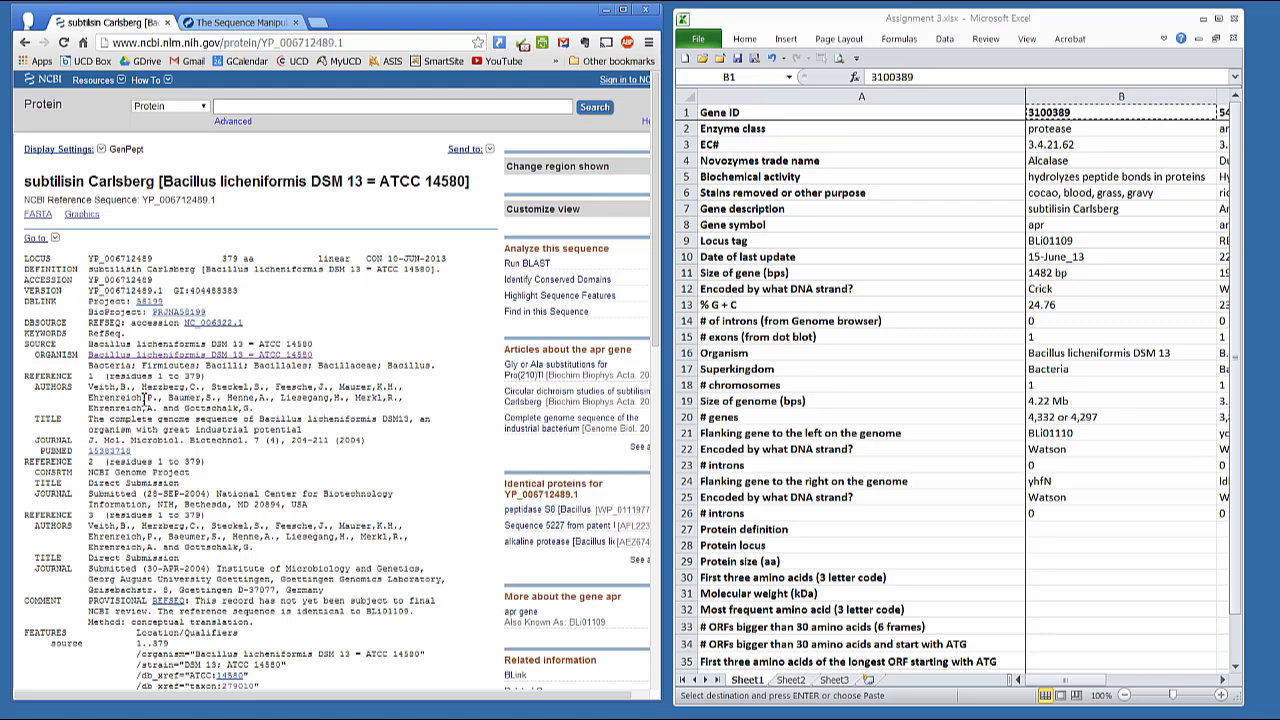
scroll(down, 3)
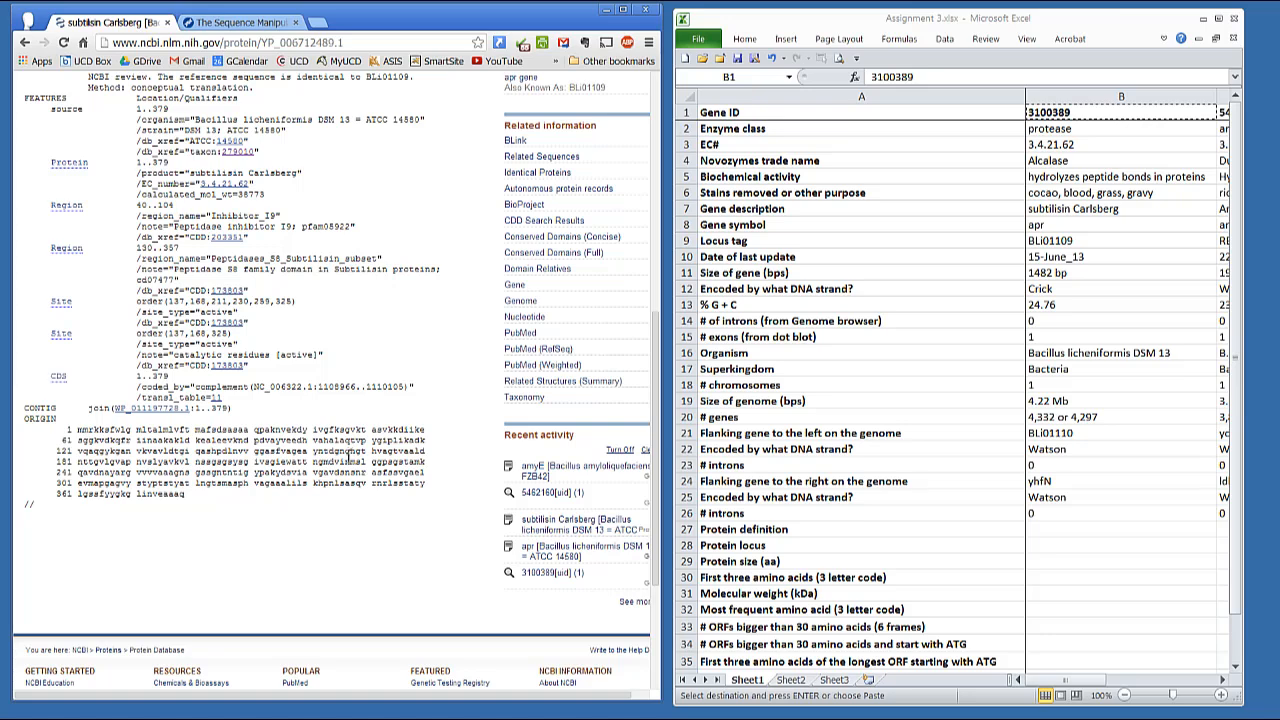
click(240, 22)
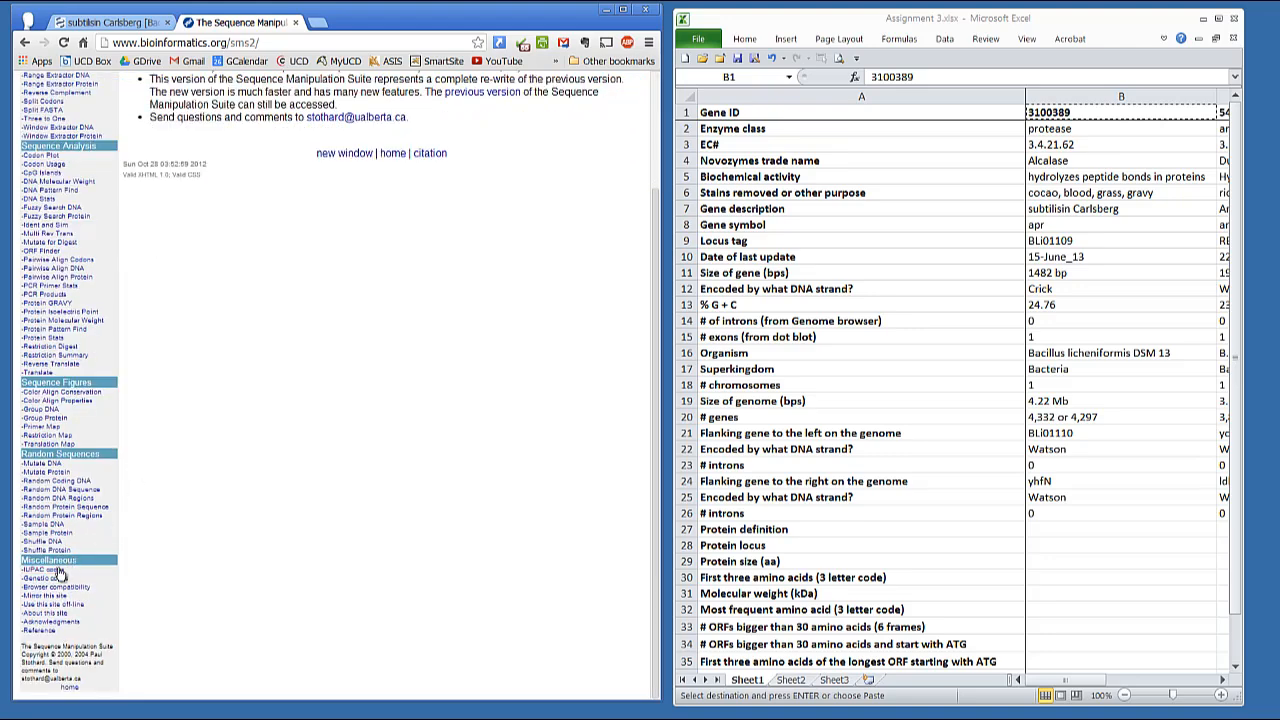
- Compute the subtilisin Carlsberg molecular weight (38.91 kDa, 379 residues) in Protein Molecular Weight
click(40, 568)
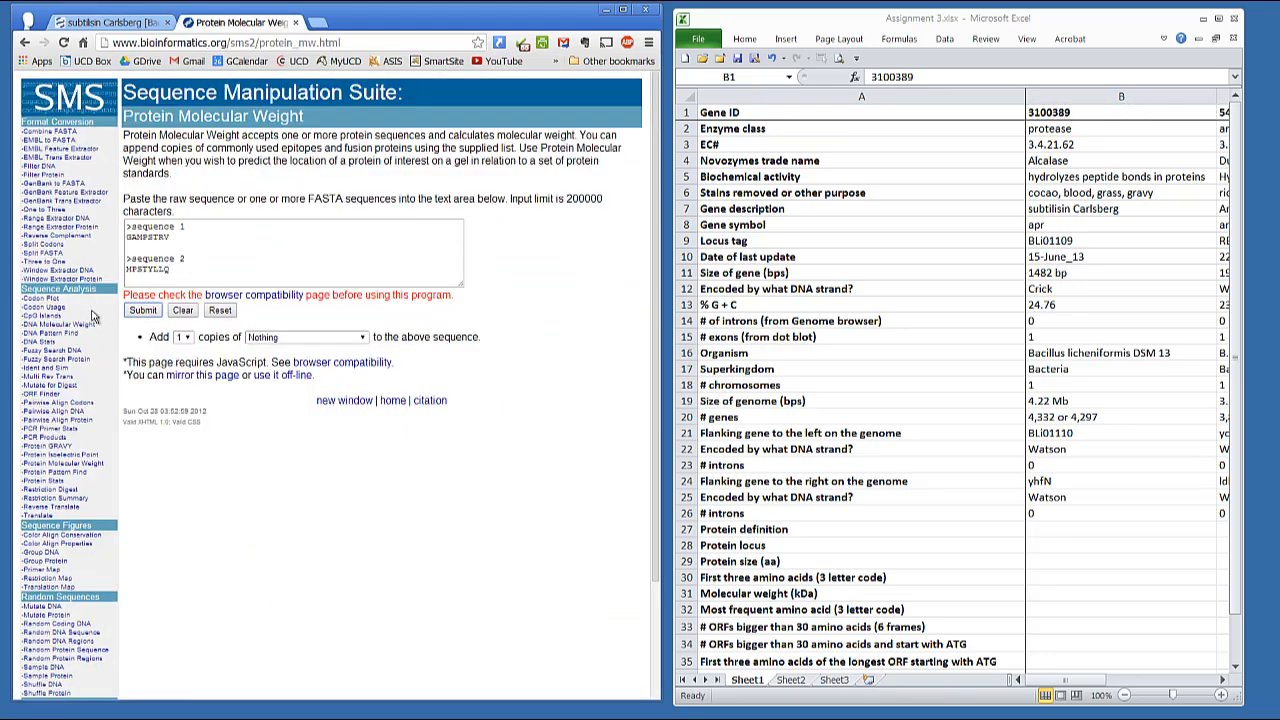
right_click(160, 240)
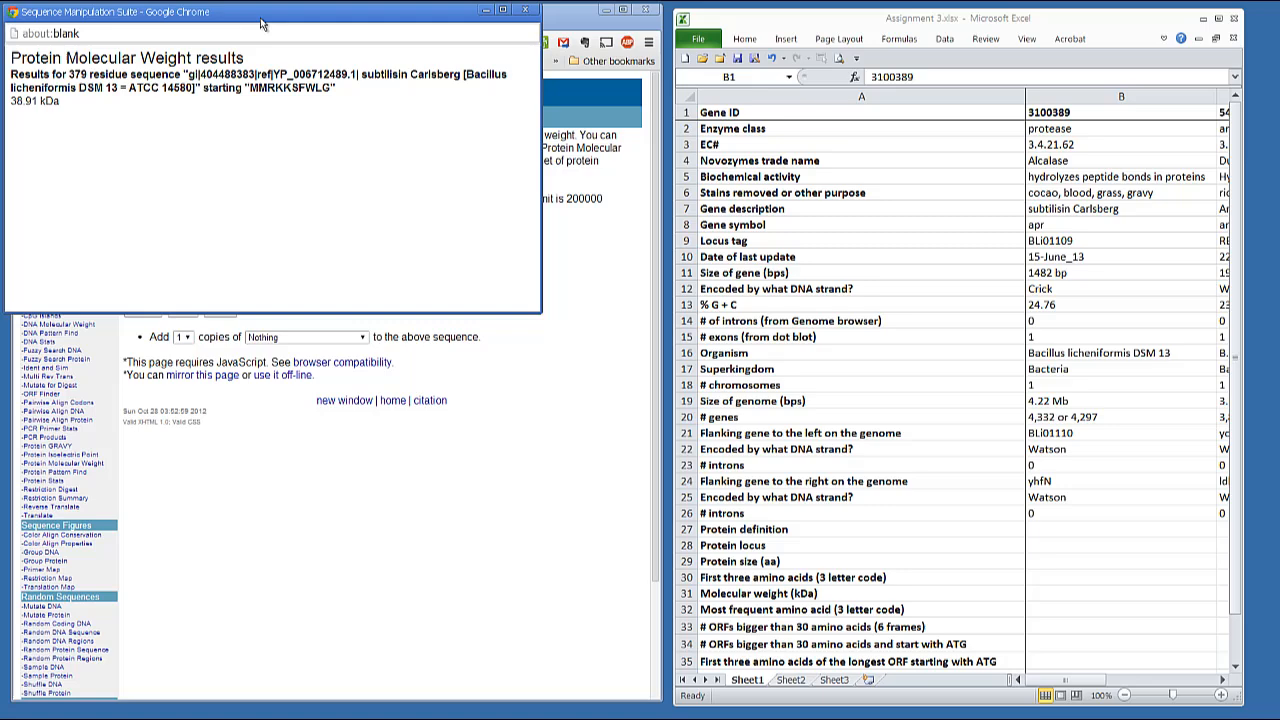
mouse_move(430, 20)
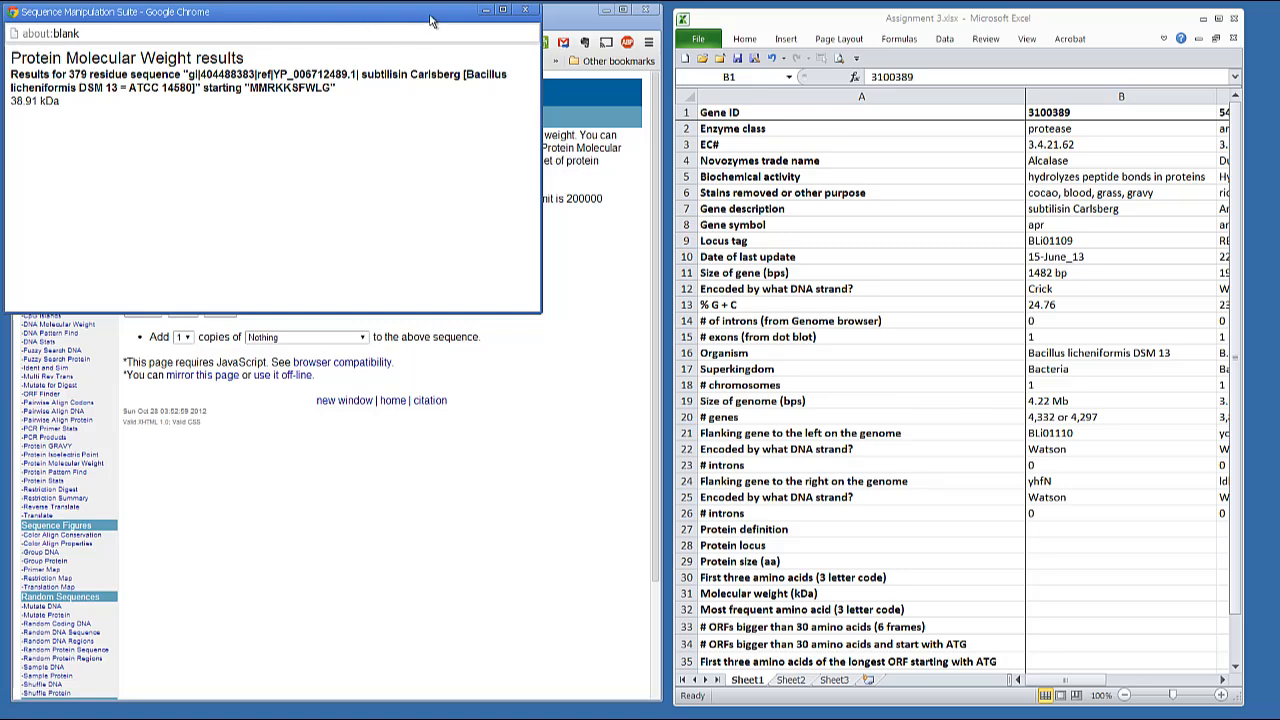
click(240, 22)
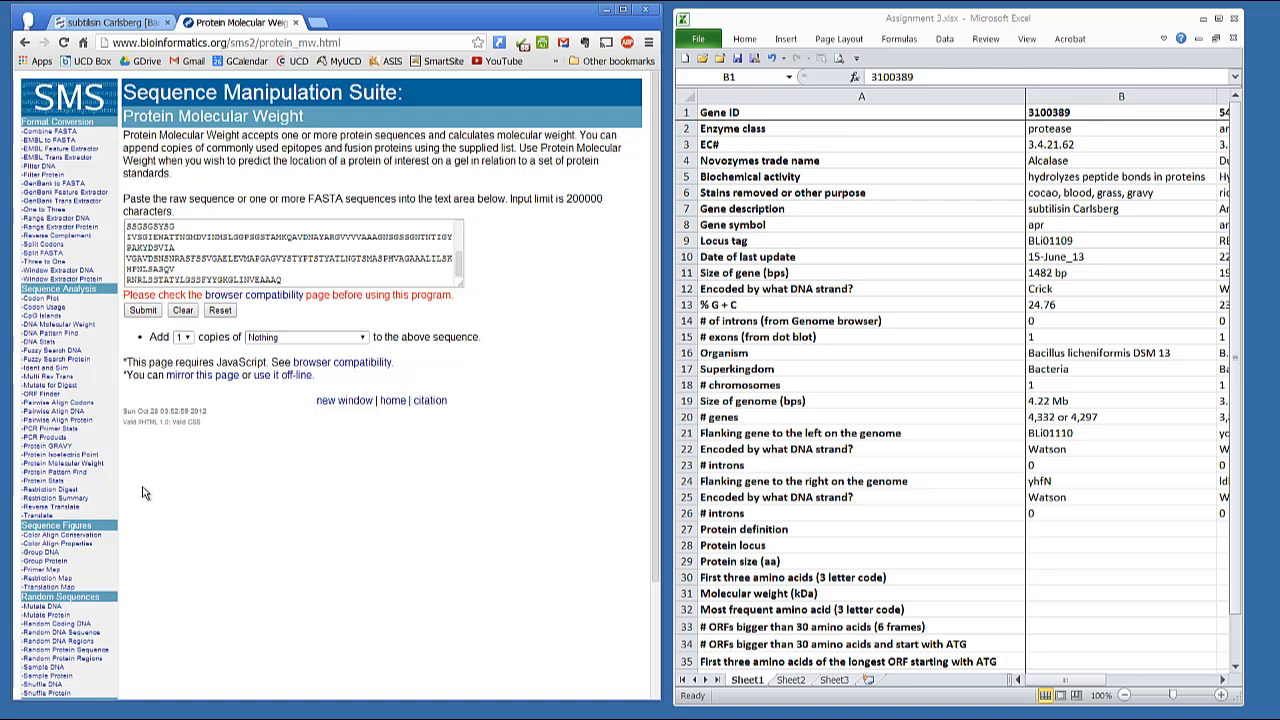
mouse_move(144, 492)
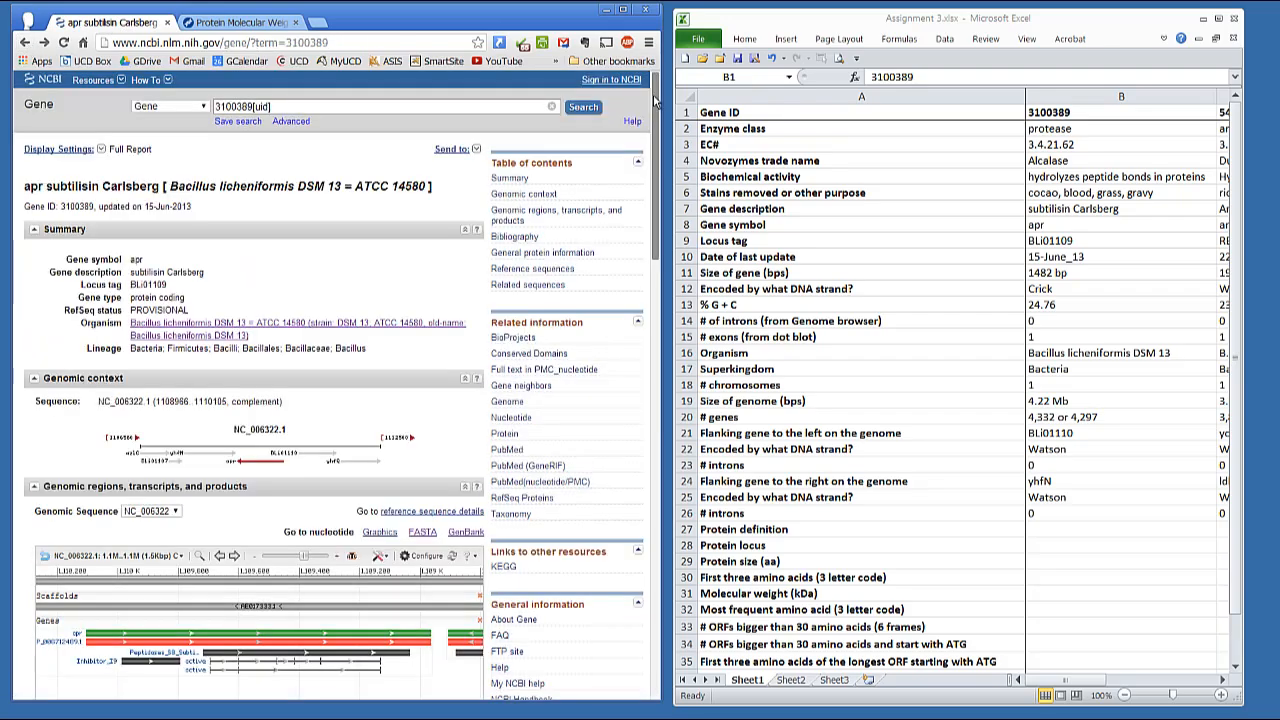
- Copy the FASTA of the apr region on NC_006322.1 (1108866–1110105) from Genomic regions
scroll(down, 3)
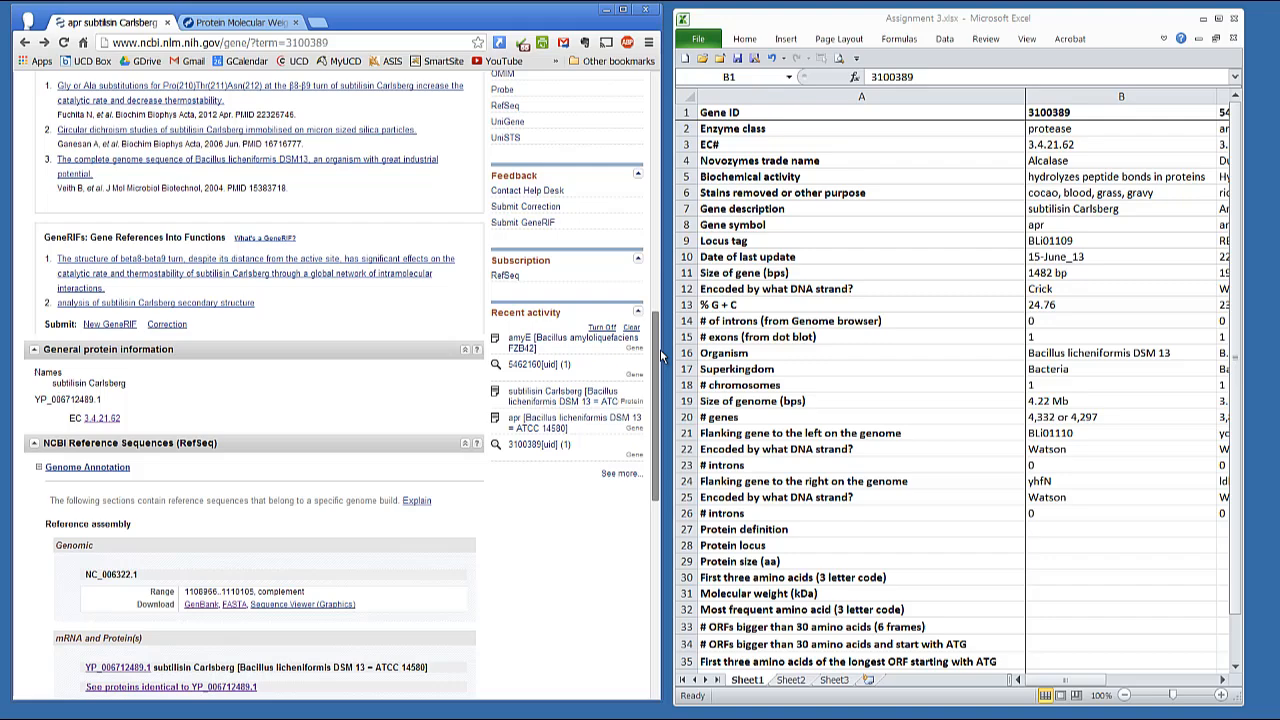
scroll(down, 3)
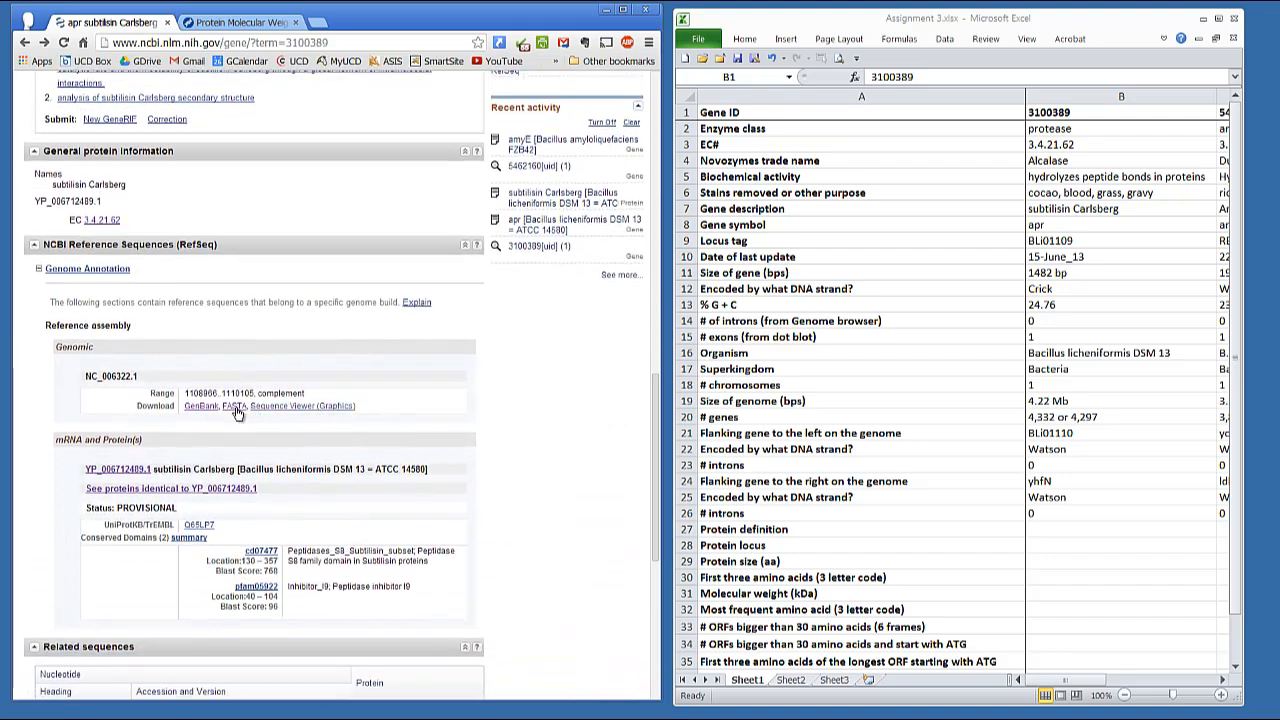
click(218, 406)
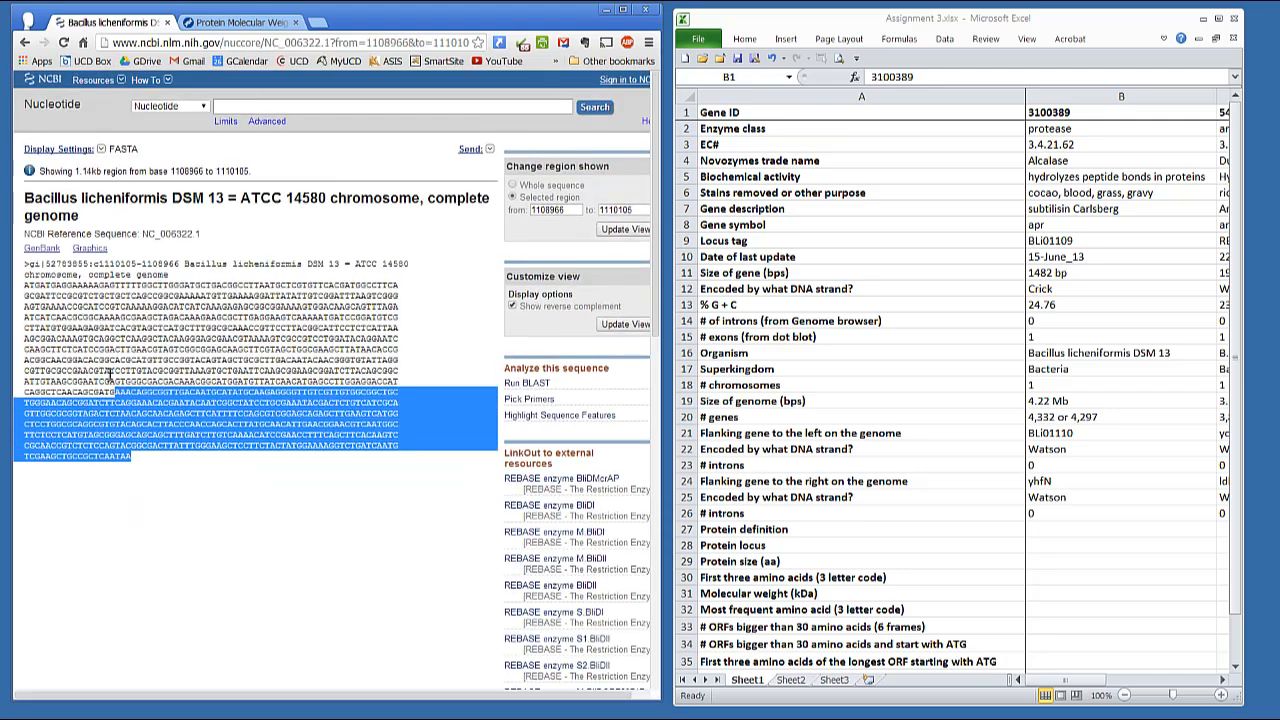
right_click(110, 290)
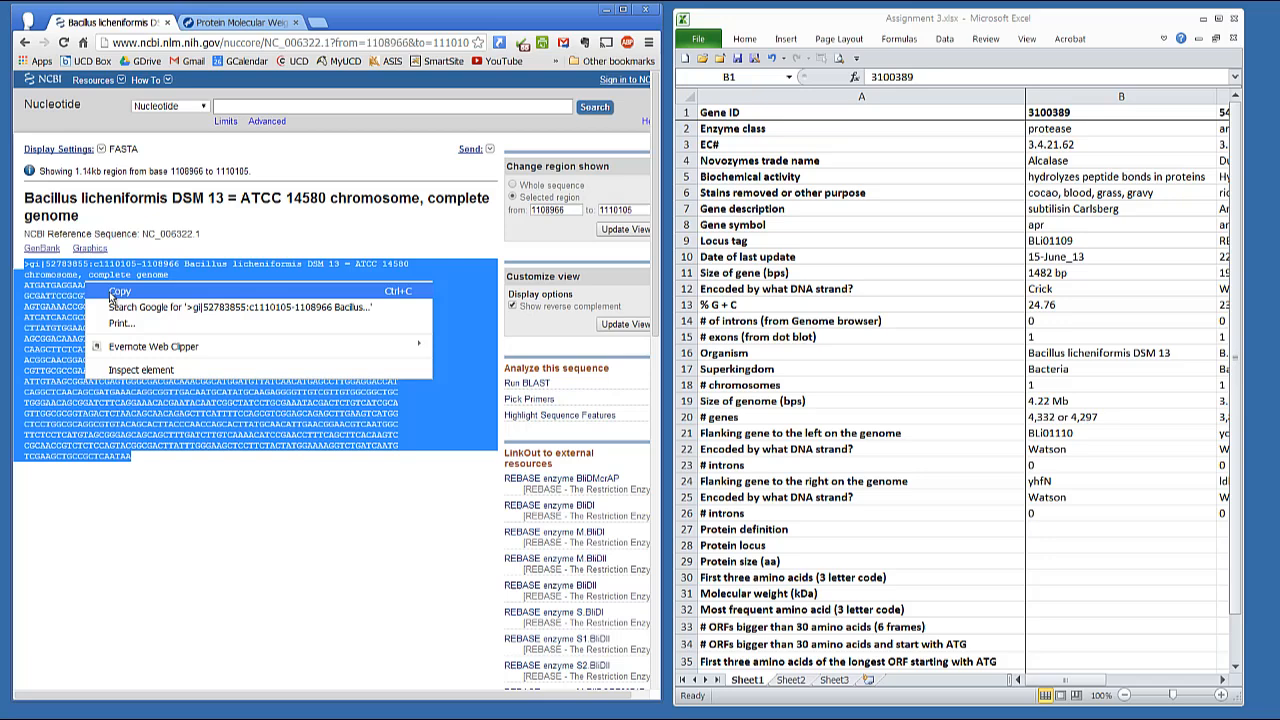
click(240, 22)
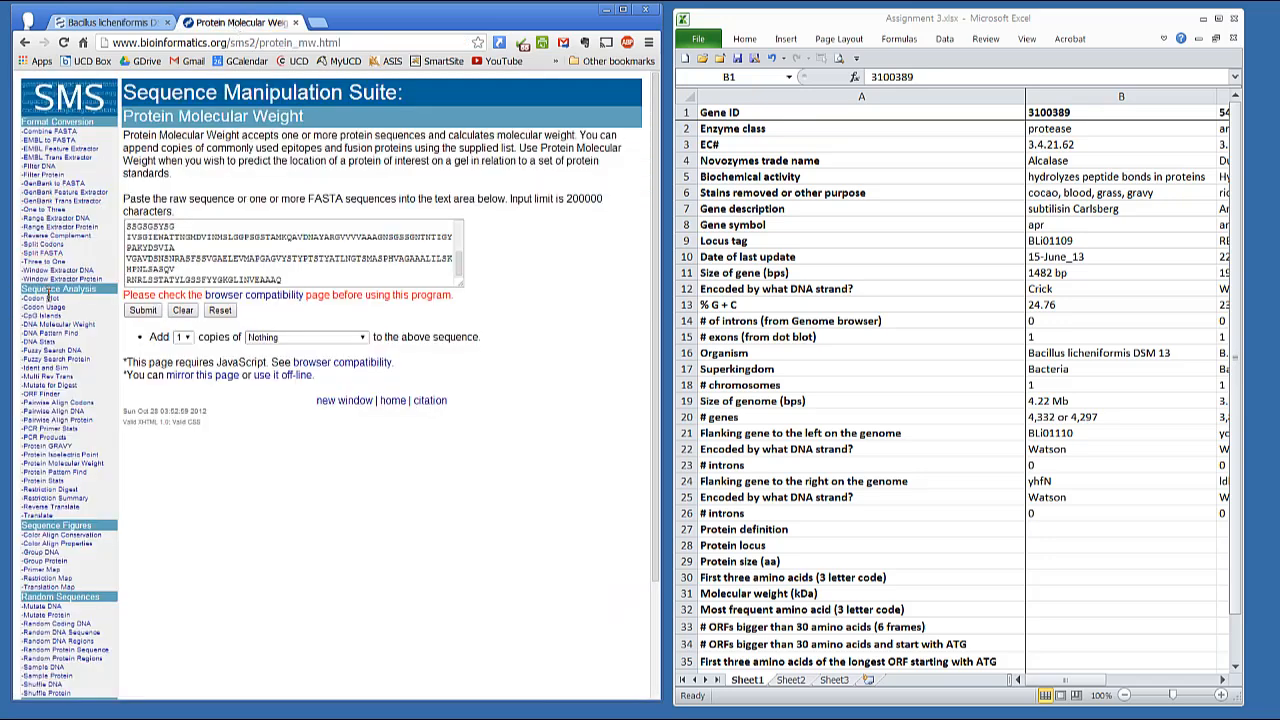
- Run ORF Finder on the apr sequence: direct strand, frames 1,2,3, minimum 30 codons
click(34, 394)
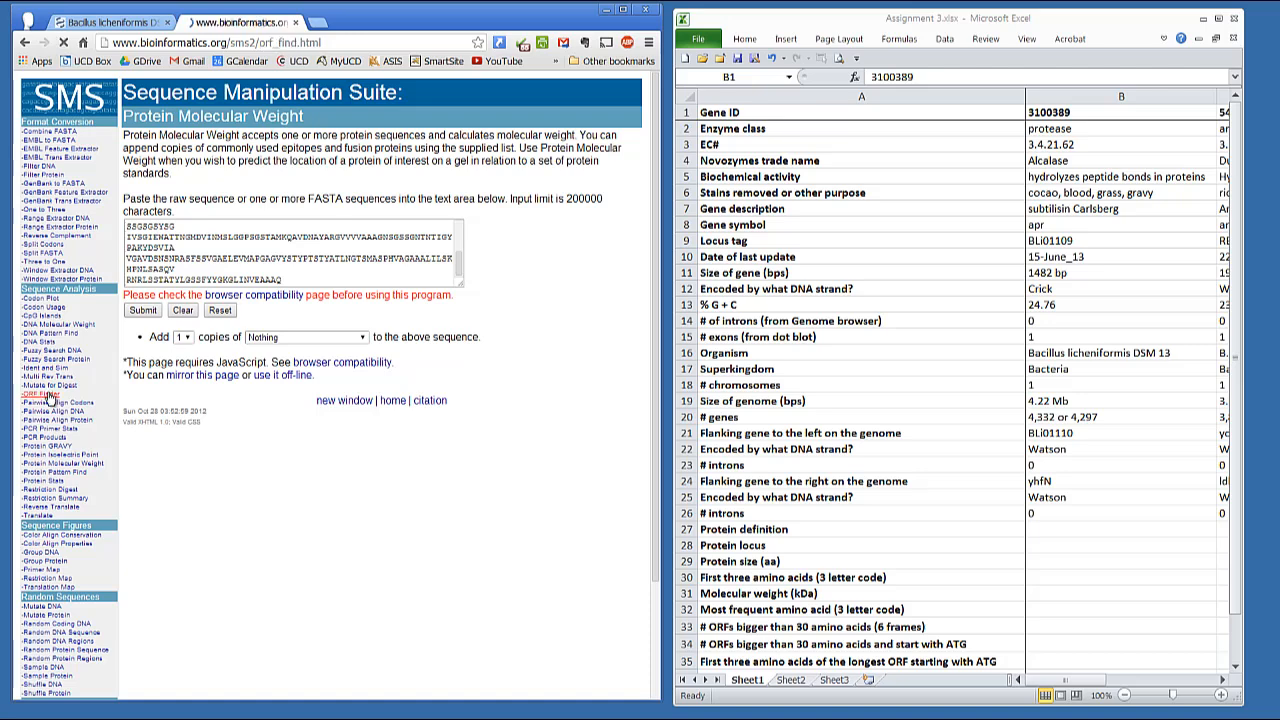
click(44, 396)
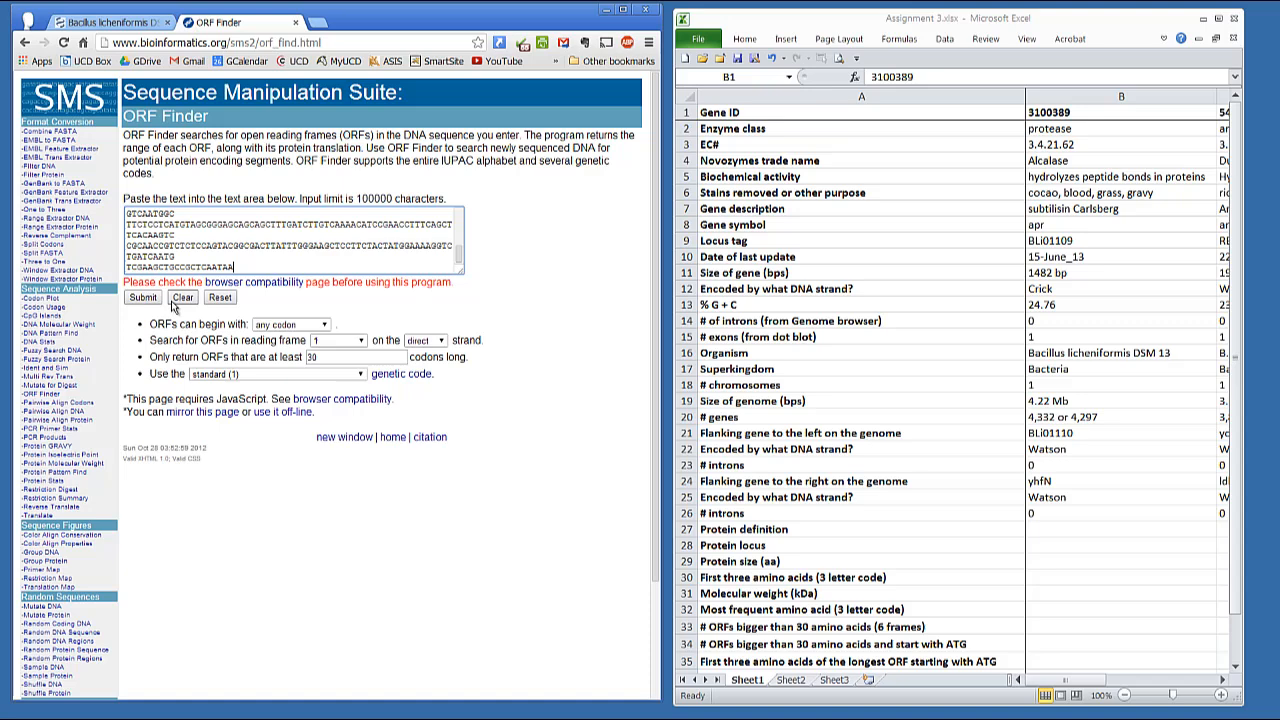
mouse_move(344, 304)
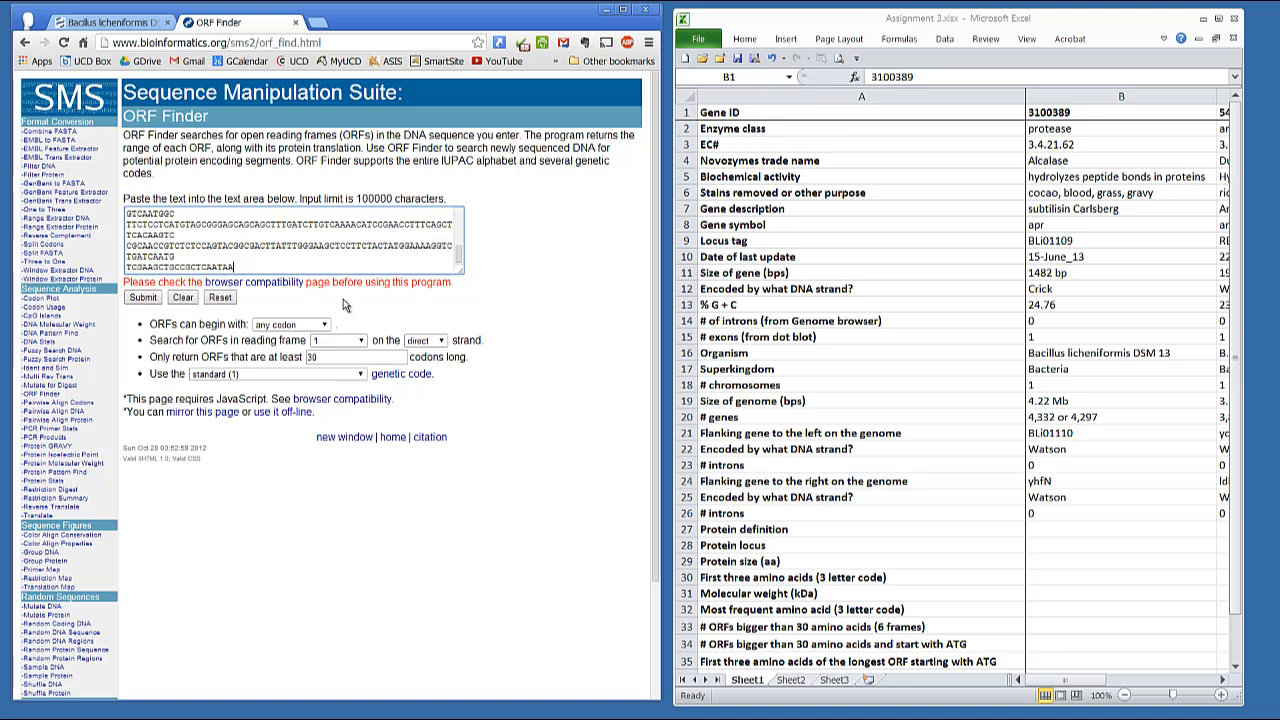
mouse_move(388, 332)
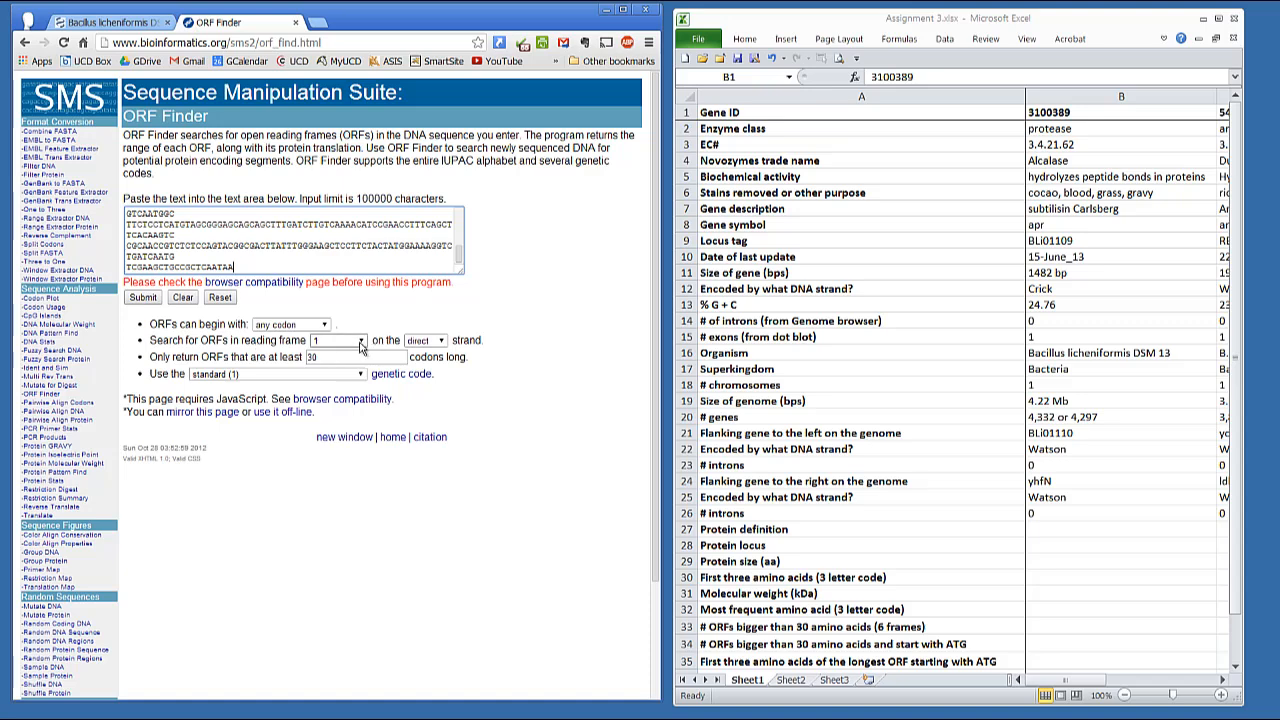
click(356, 340)
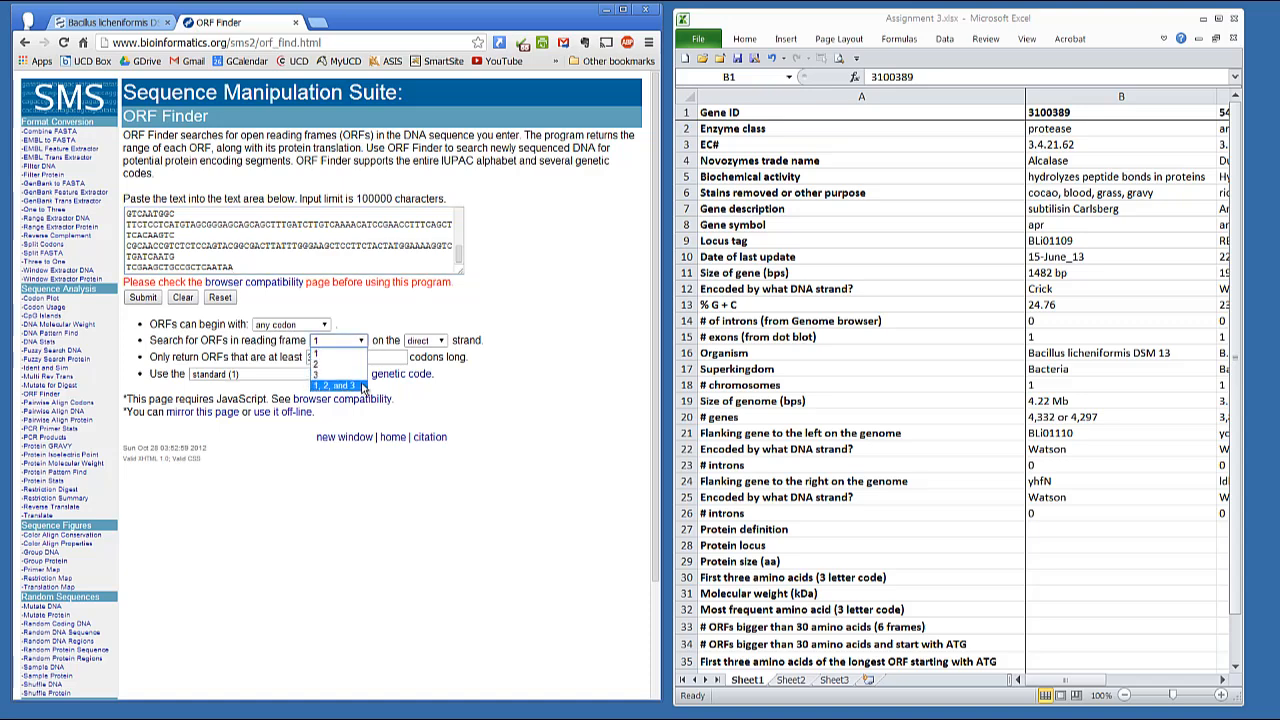
click(336, 384)
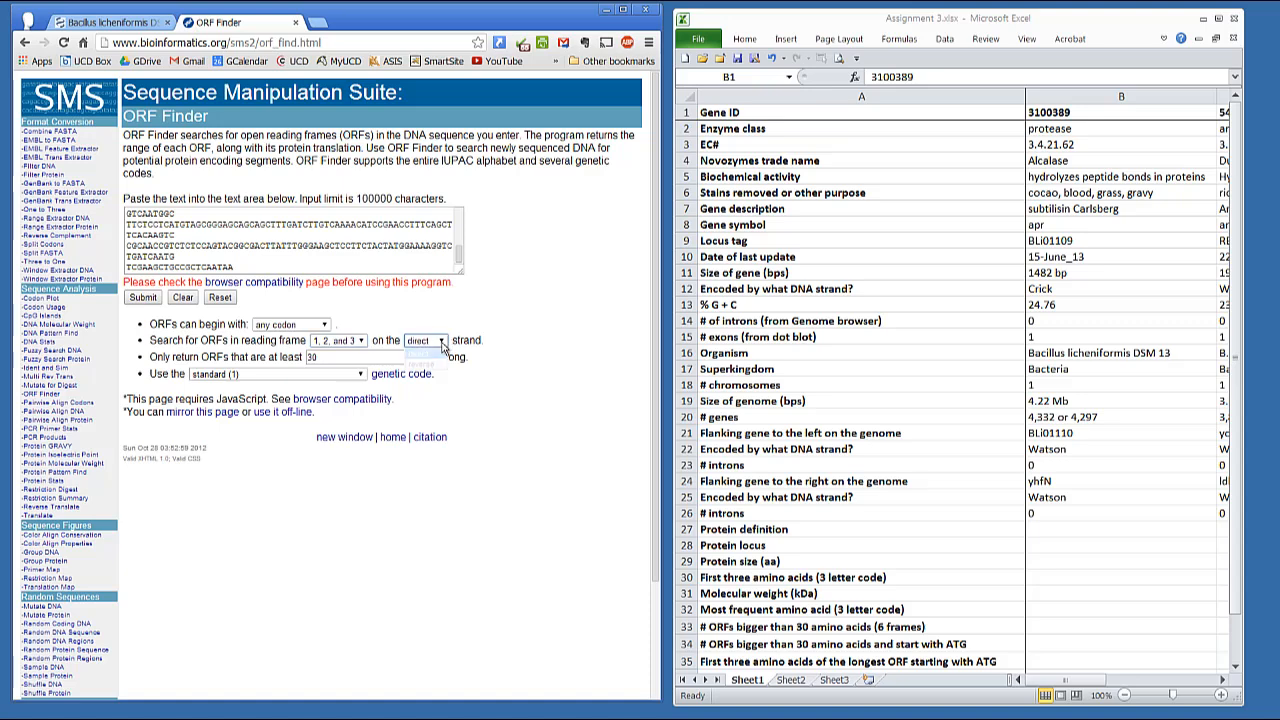
click(424, 340)
text(50)
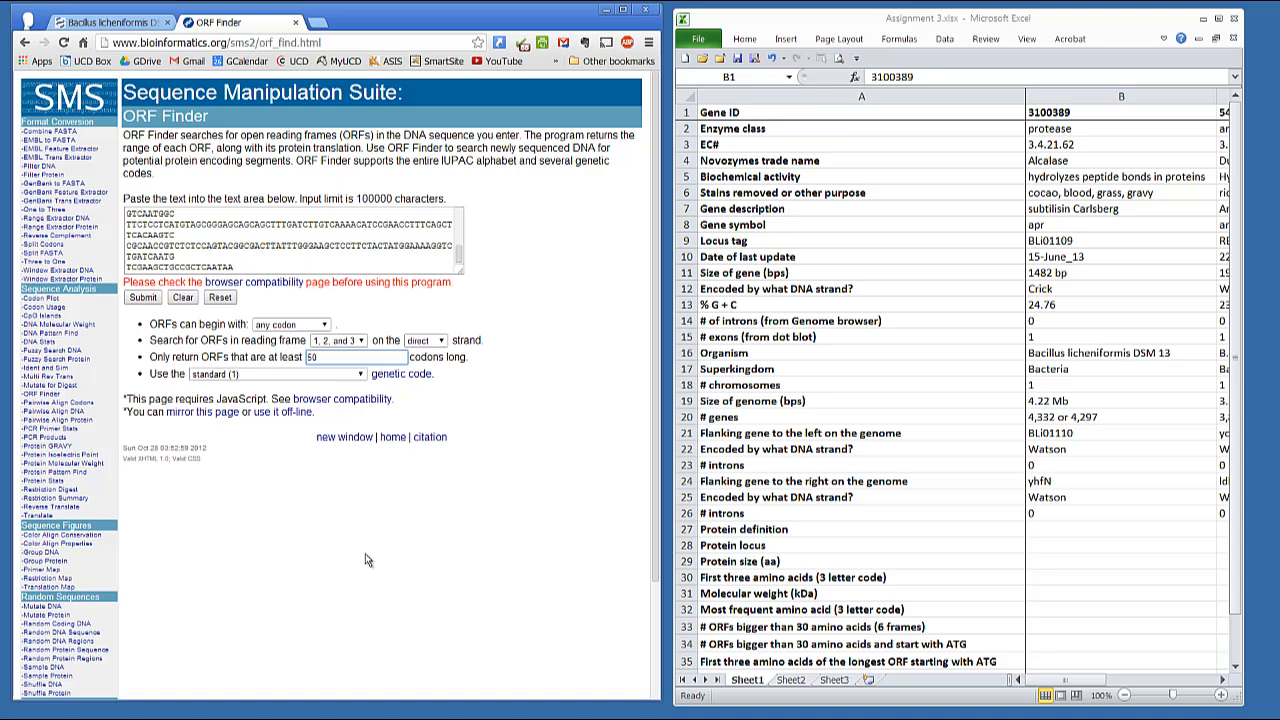
click(144, 296)
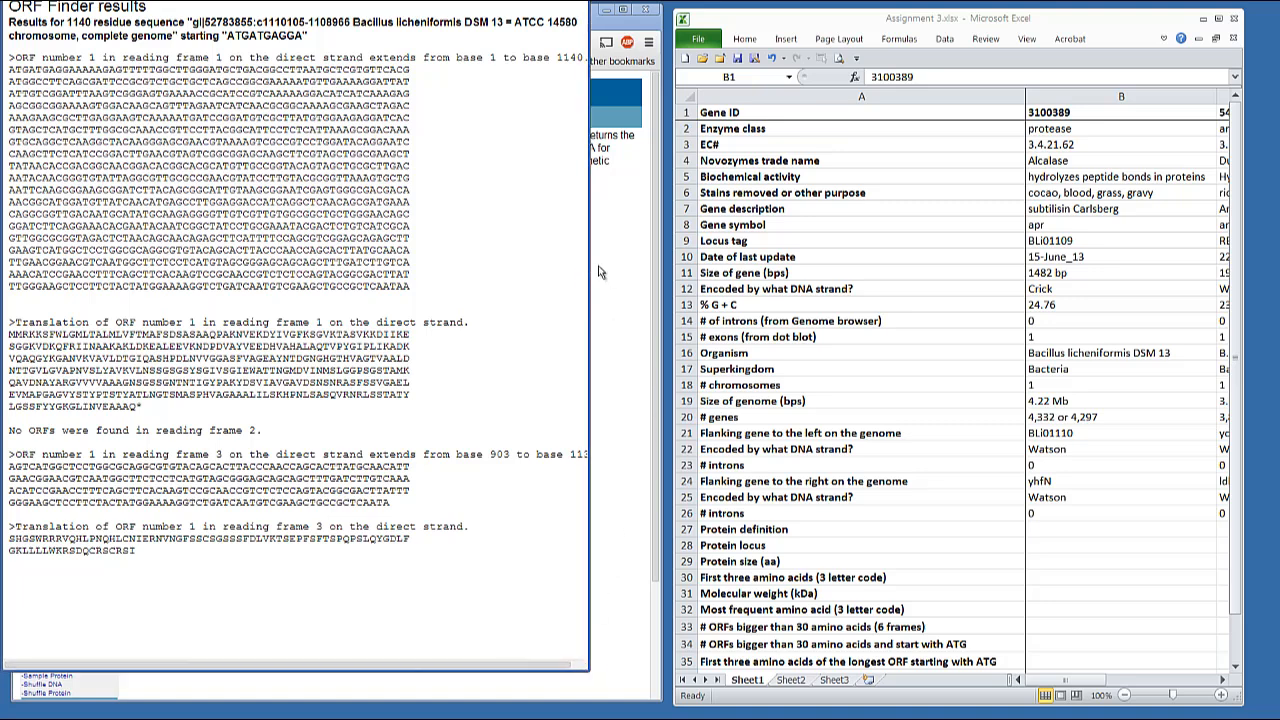
mouse_move(548, 122)
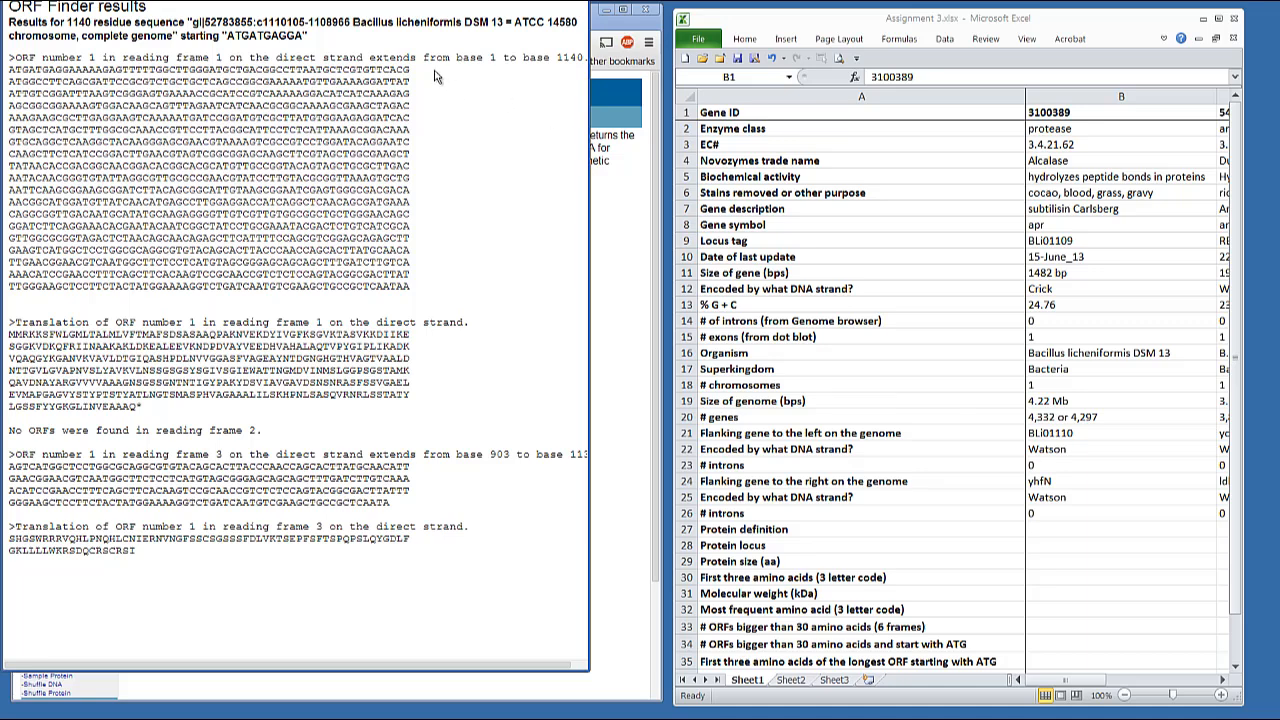
mouse_move(436, 302)
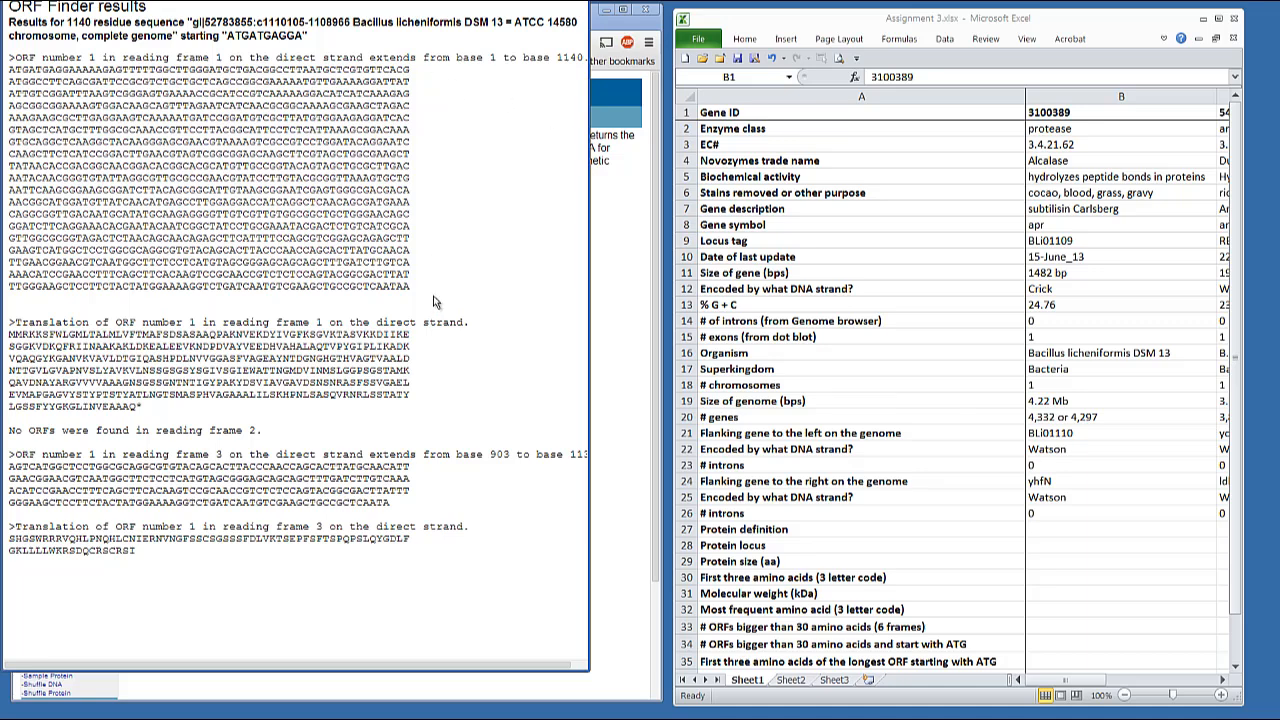
mouse_move(436, 400)
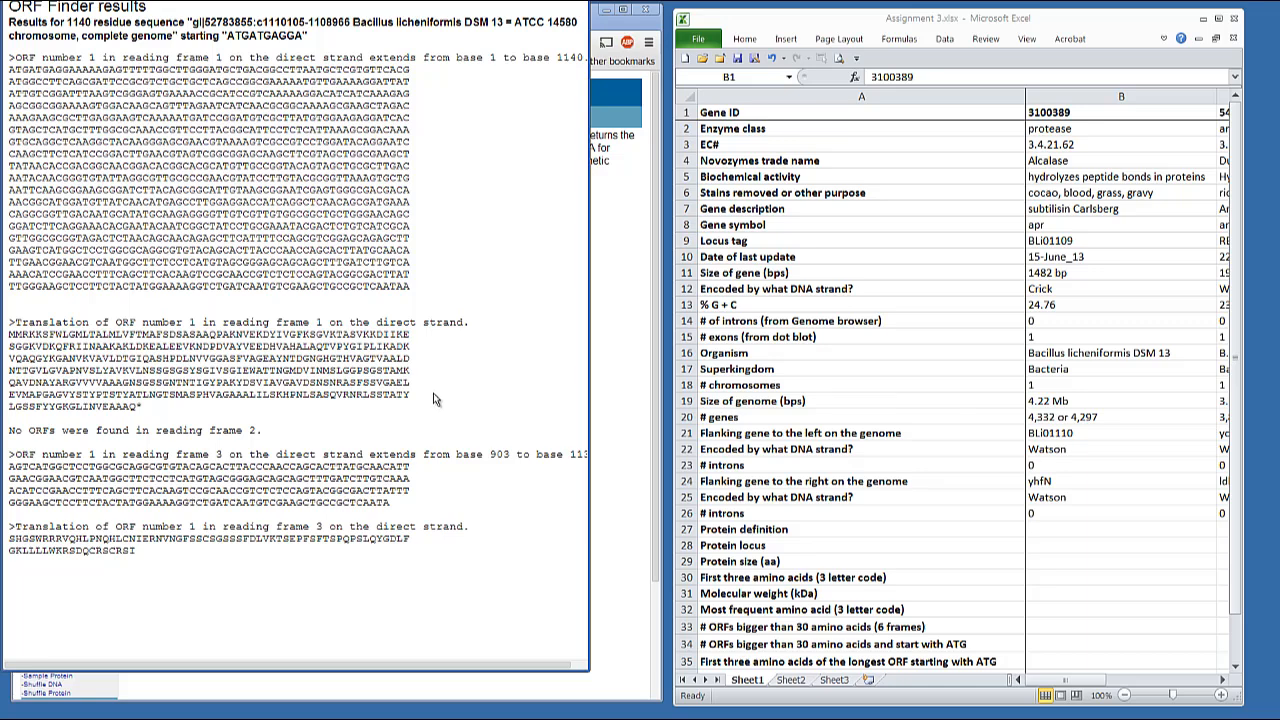
mouse_move(432, 412)
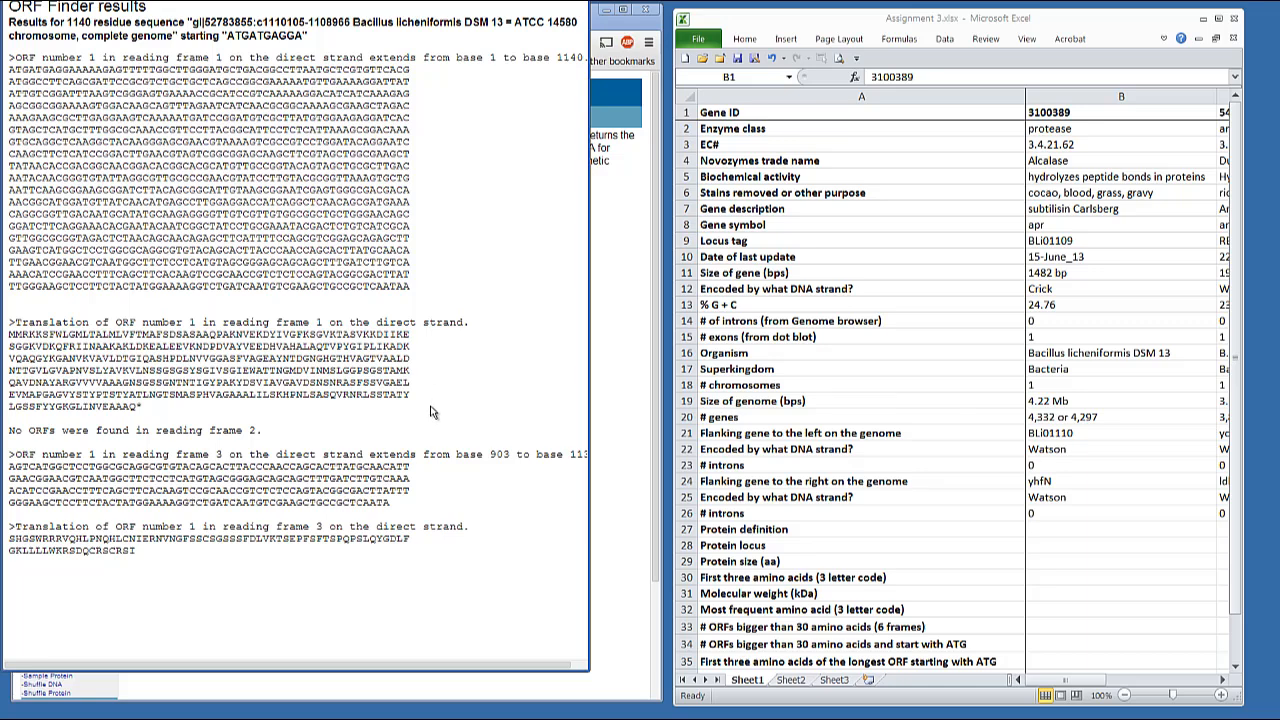
mouse_move(410, 360)
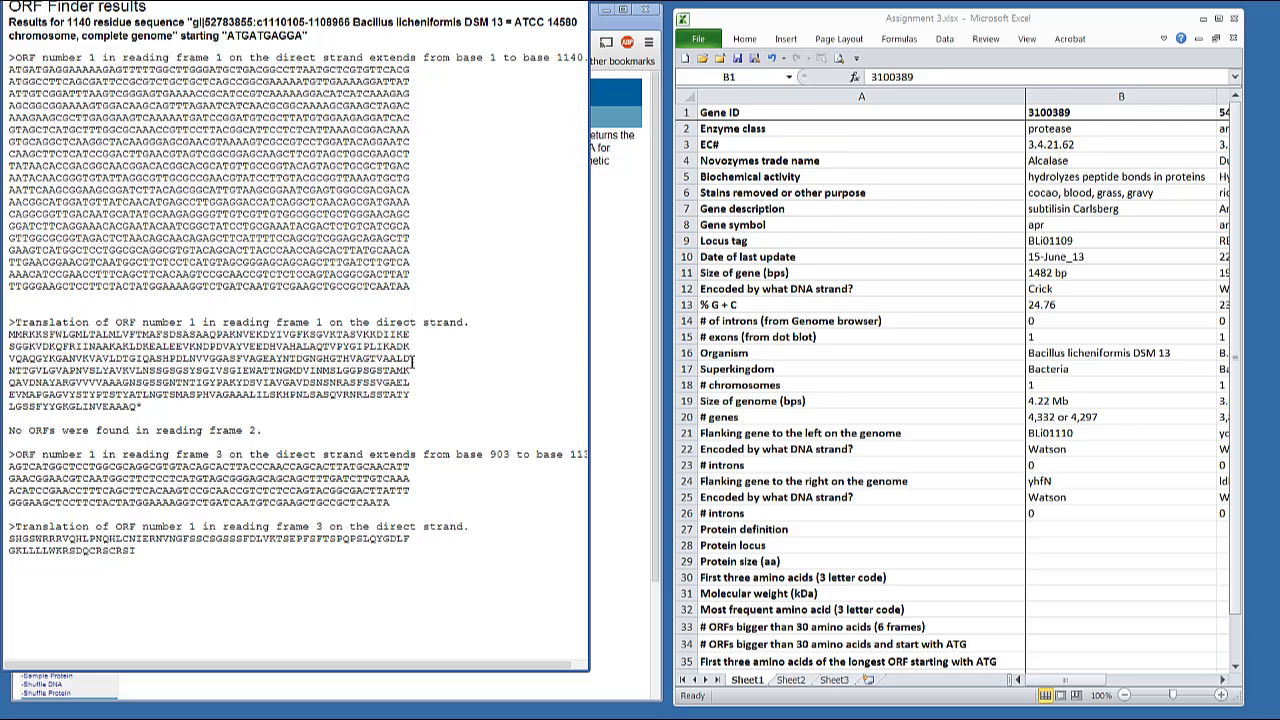
mouse_move(598, 452)
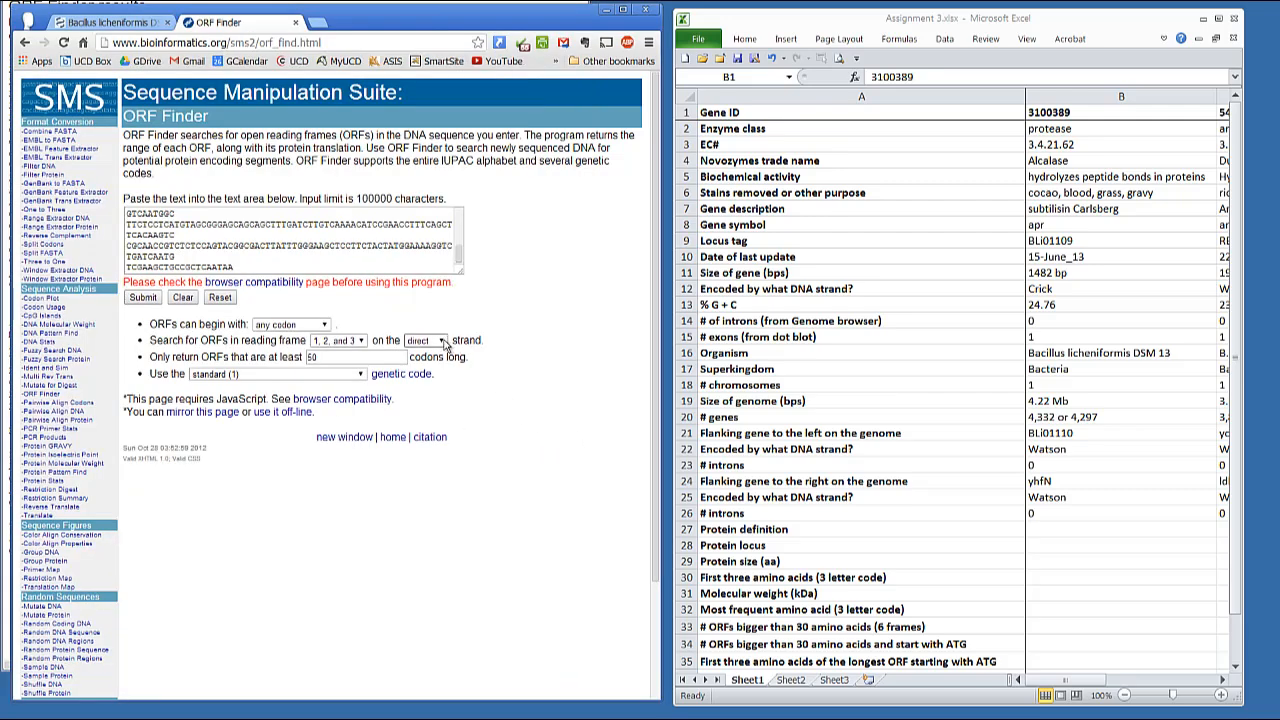
- Rerun the ORF search on the reverse strand and review the listed ORFs
click(424, 340)
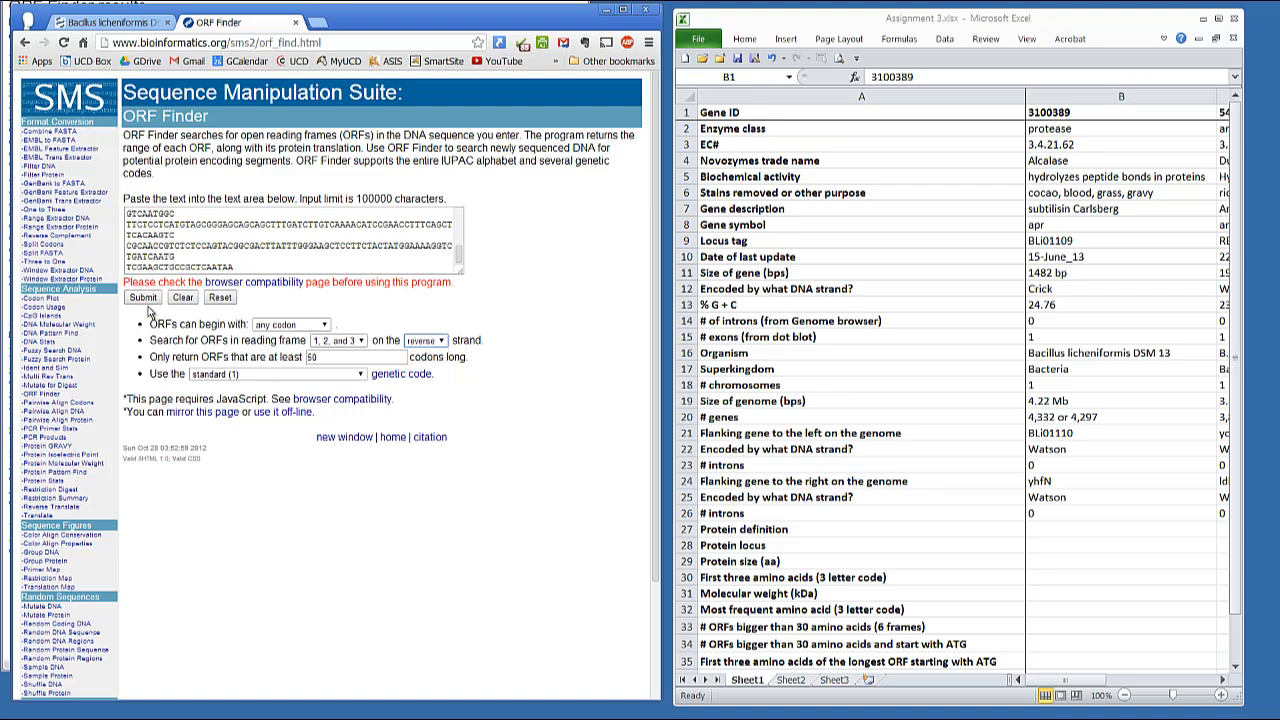
click(142, 296)
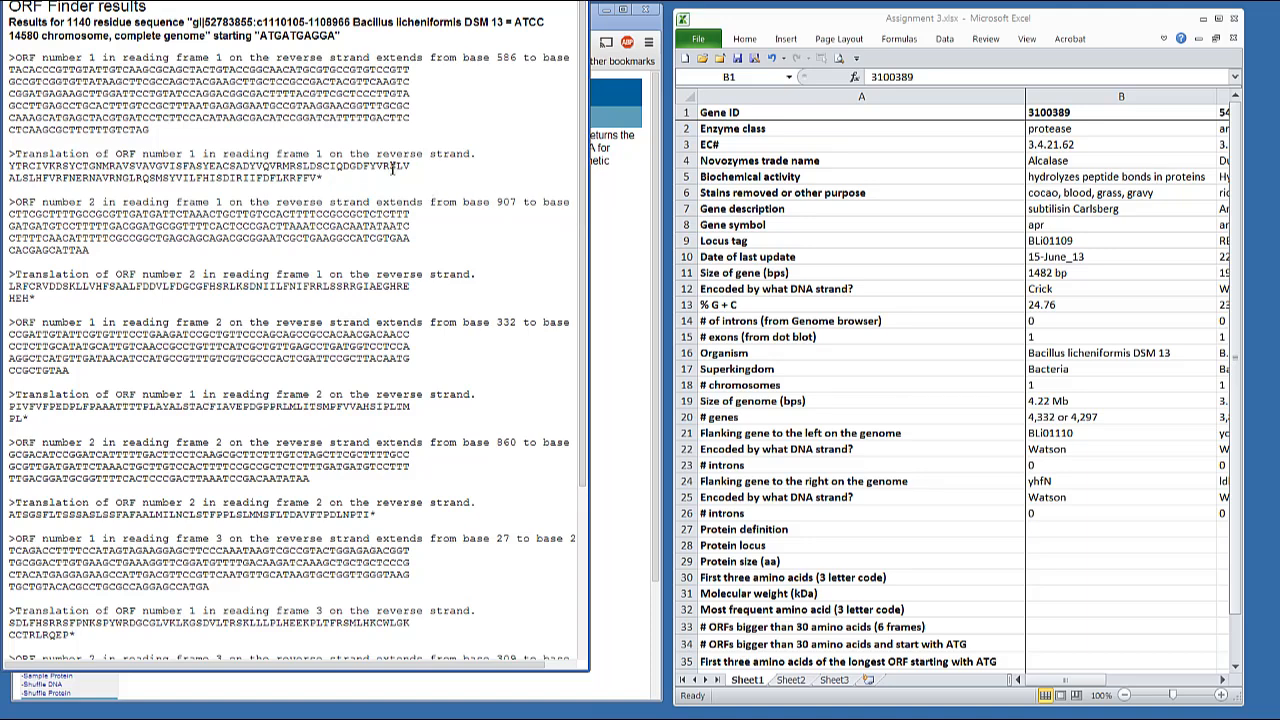
mouse_move(386, 390)
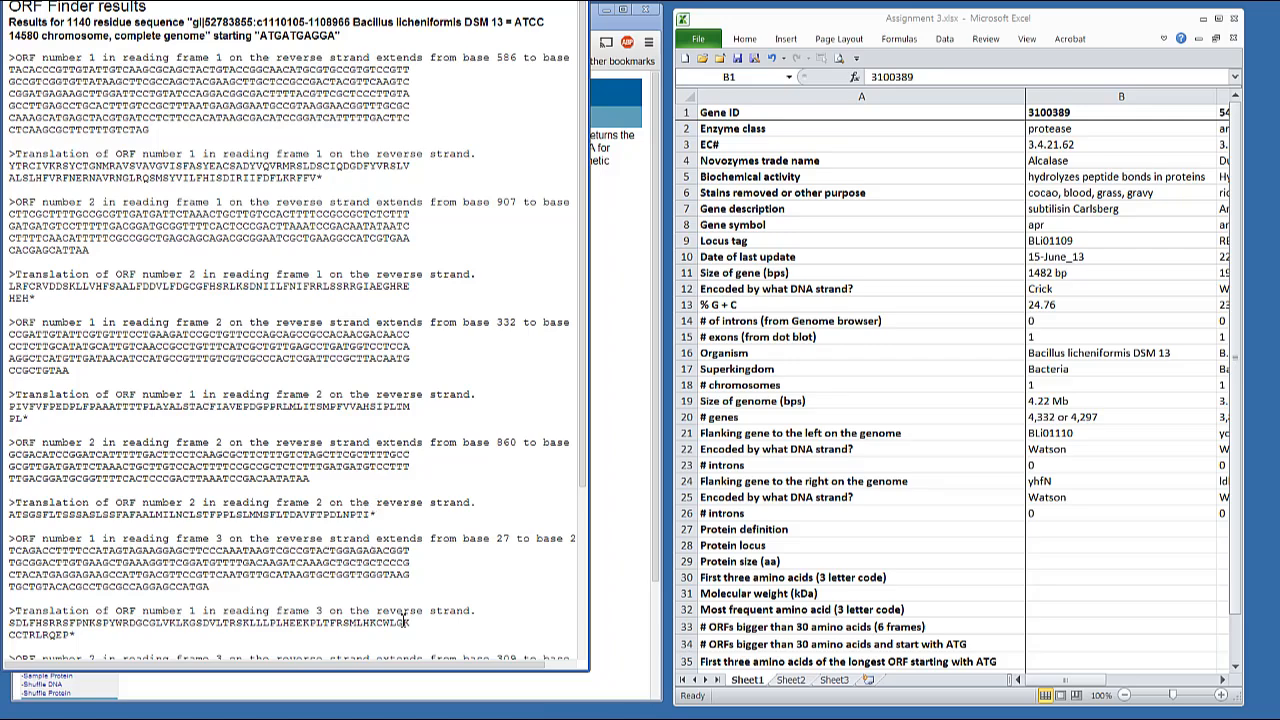
scroll(down, 3)
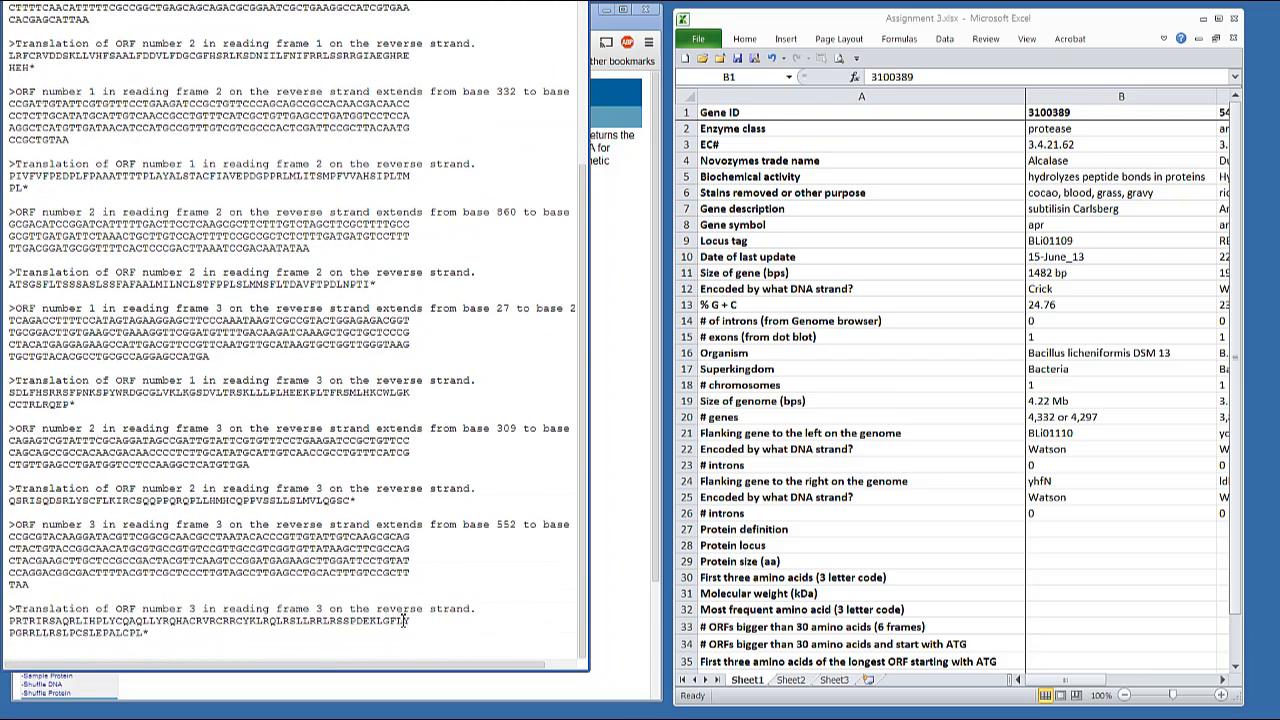
mouse_move(472, 592)
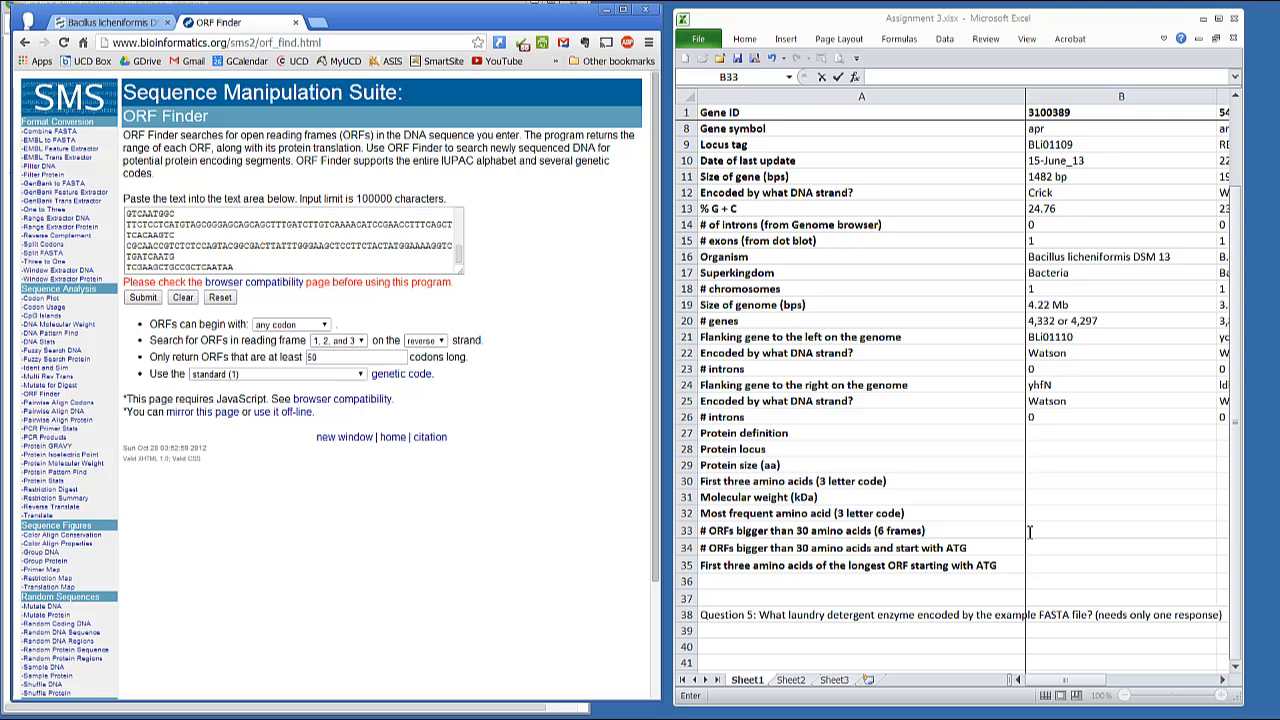
- Enter 9 in B34 as the count of ORFs over 30 amino acids across six frames
text(9)
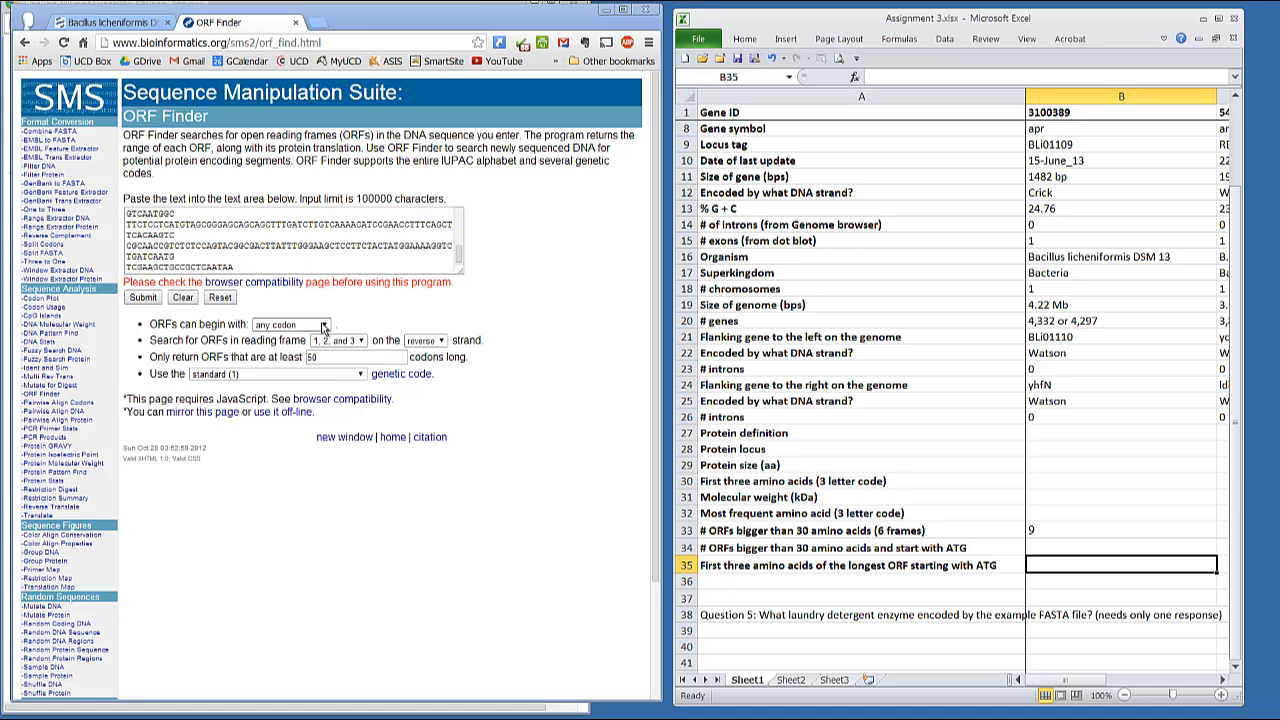
- Find direct-strand ORFs beginning only with ATG and record 2 in the workbook
click(322, 324)
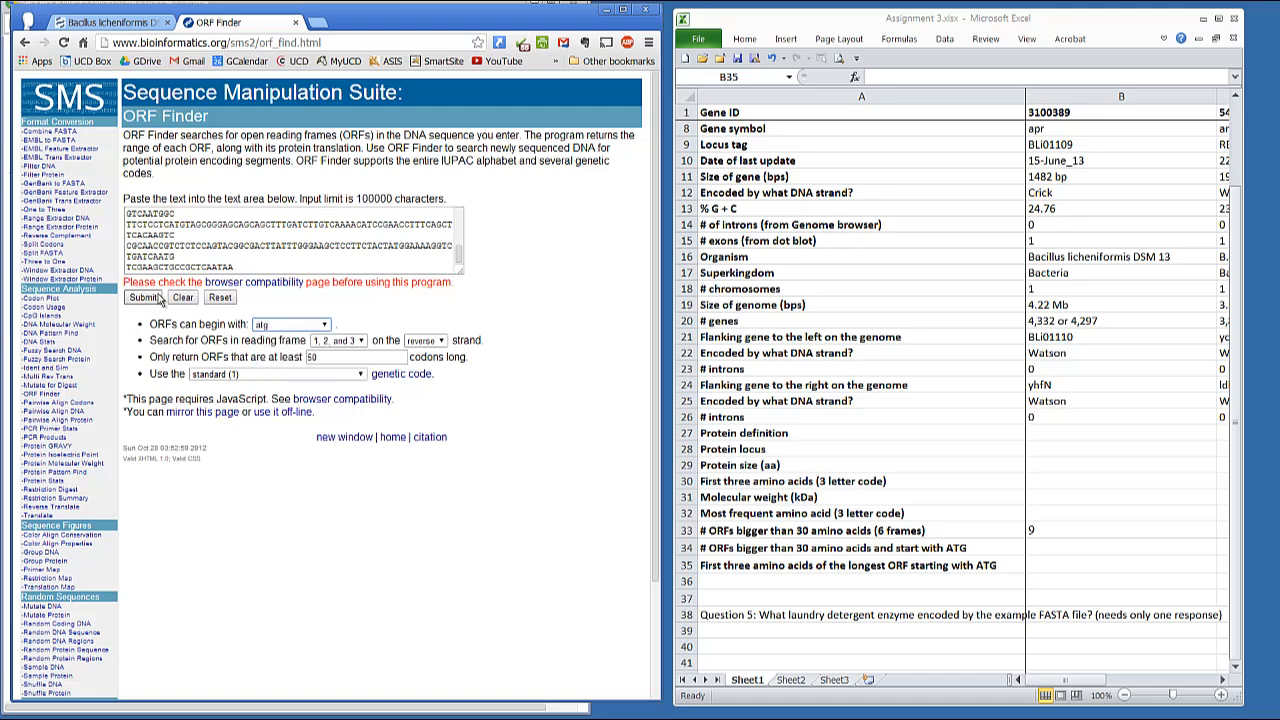
click(158, 296)
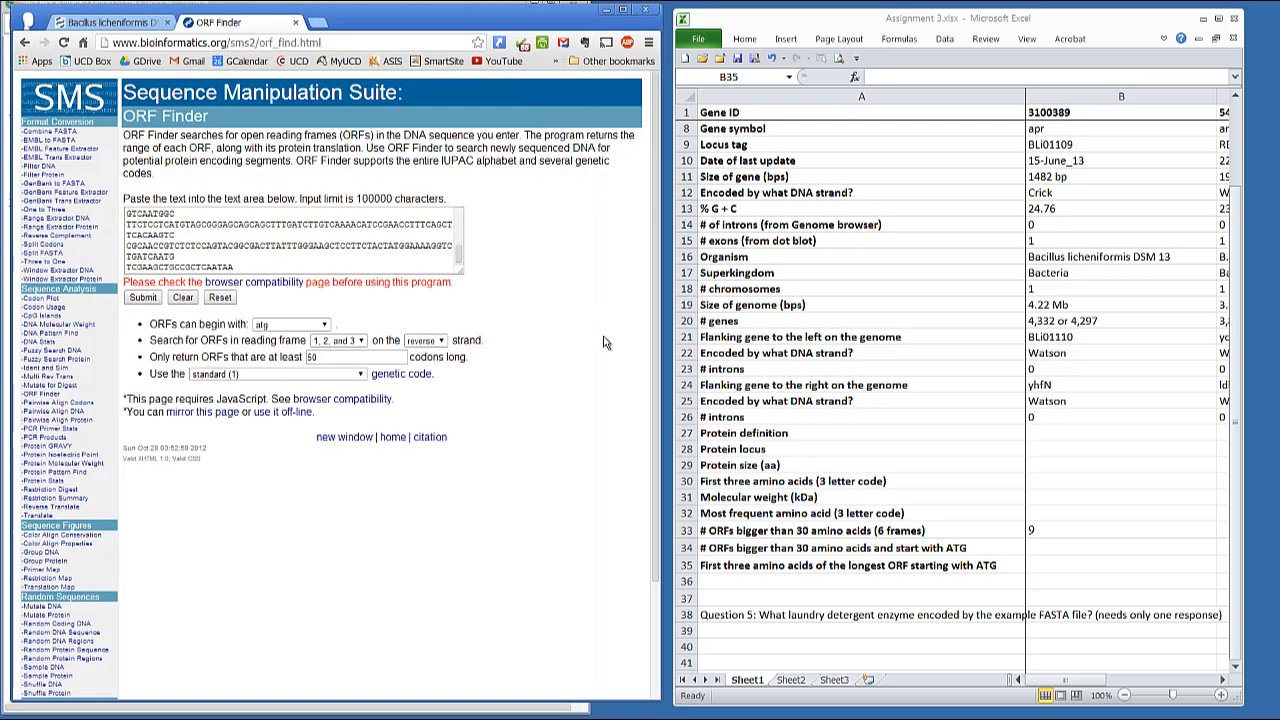
click(424, 340)
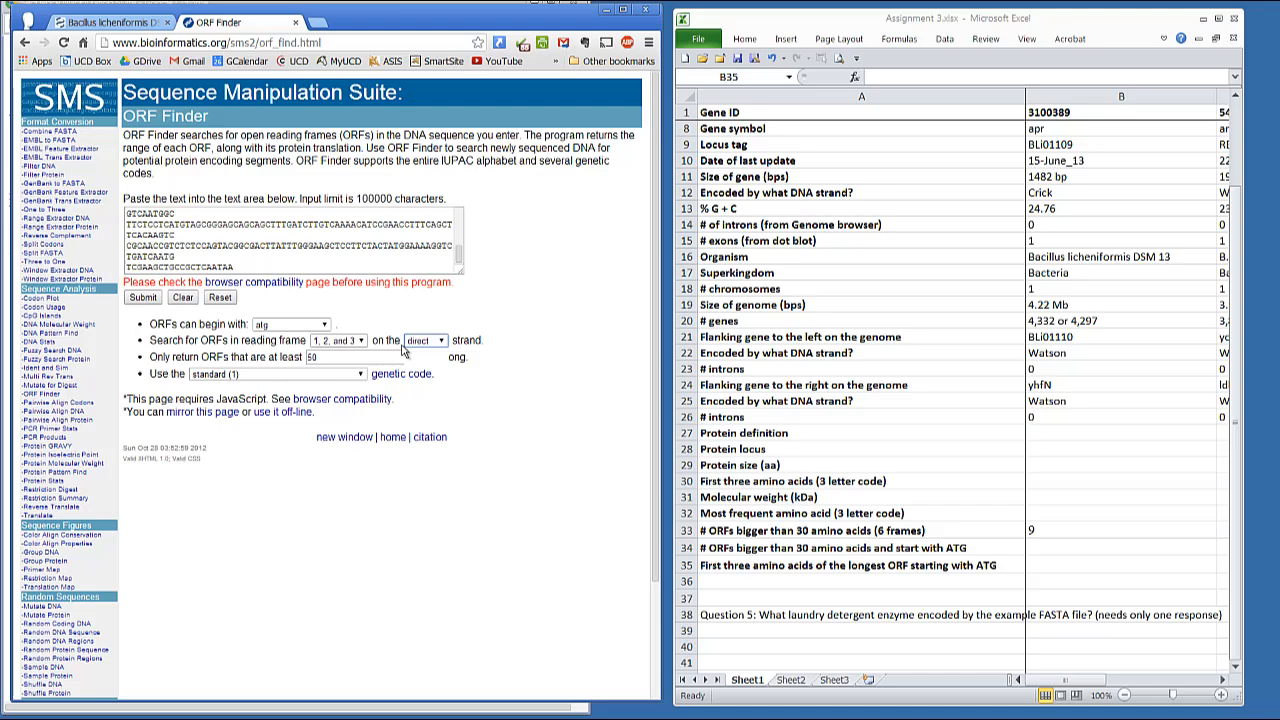
click(142, 296)
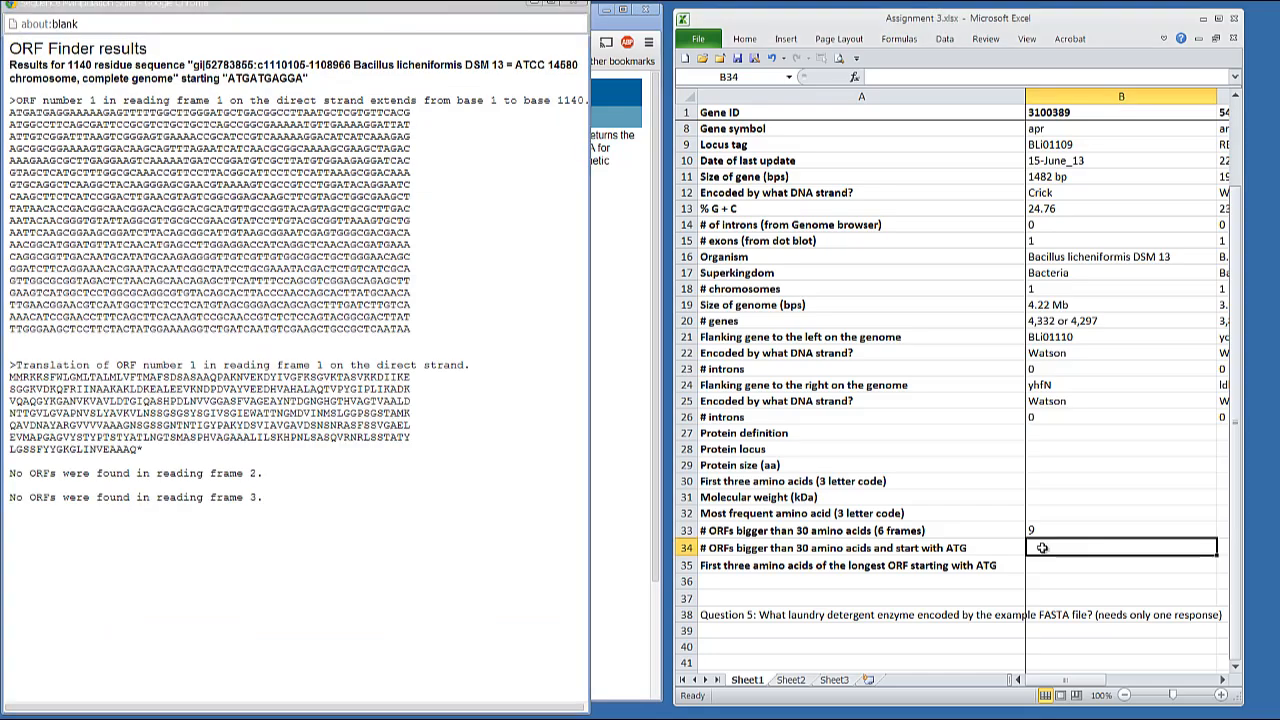
text(2)
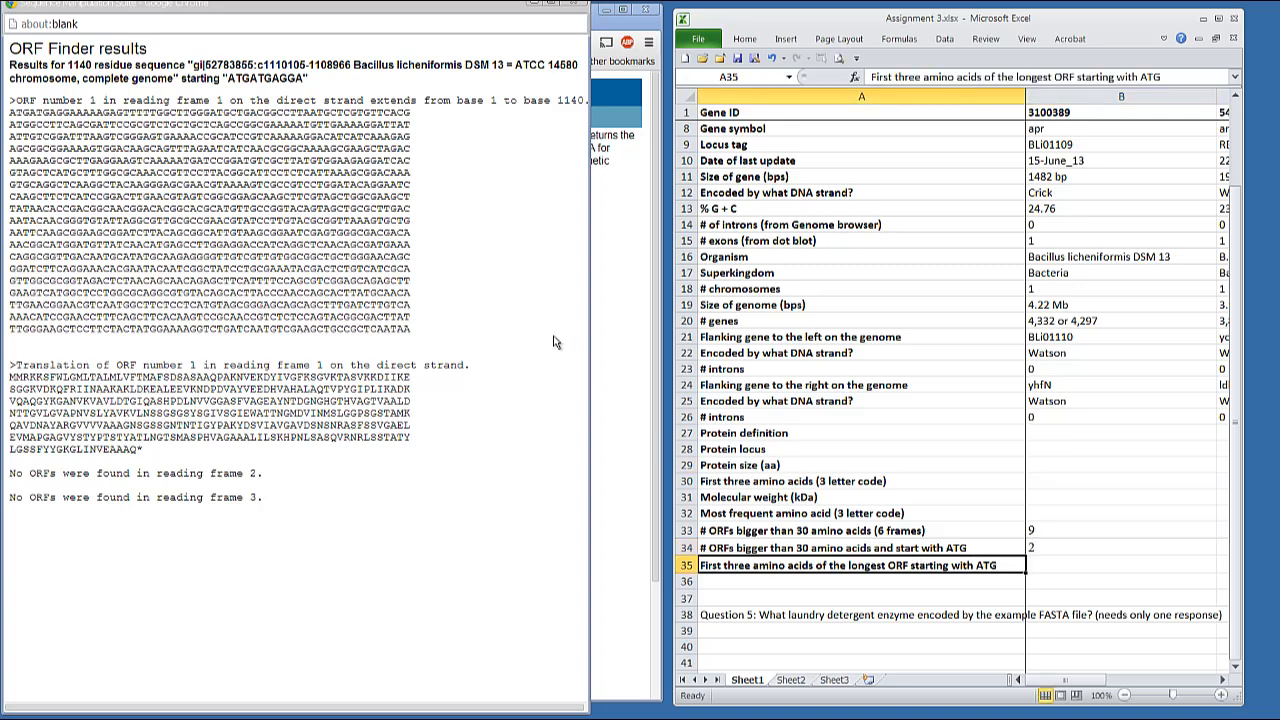
mouse_move(360, 432)
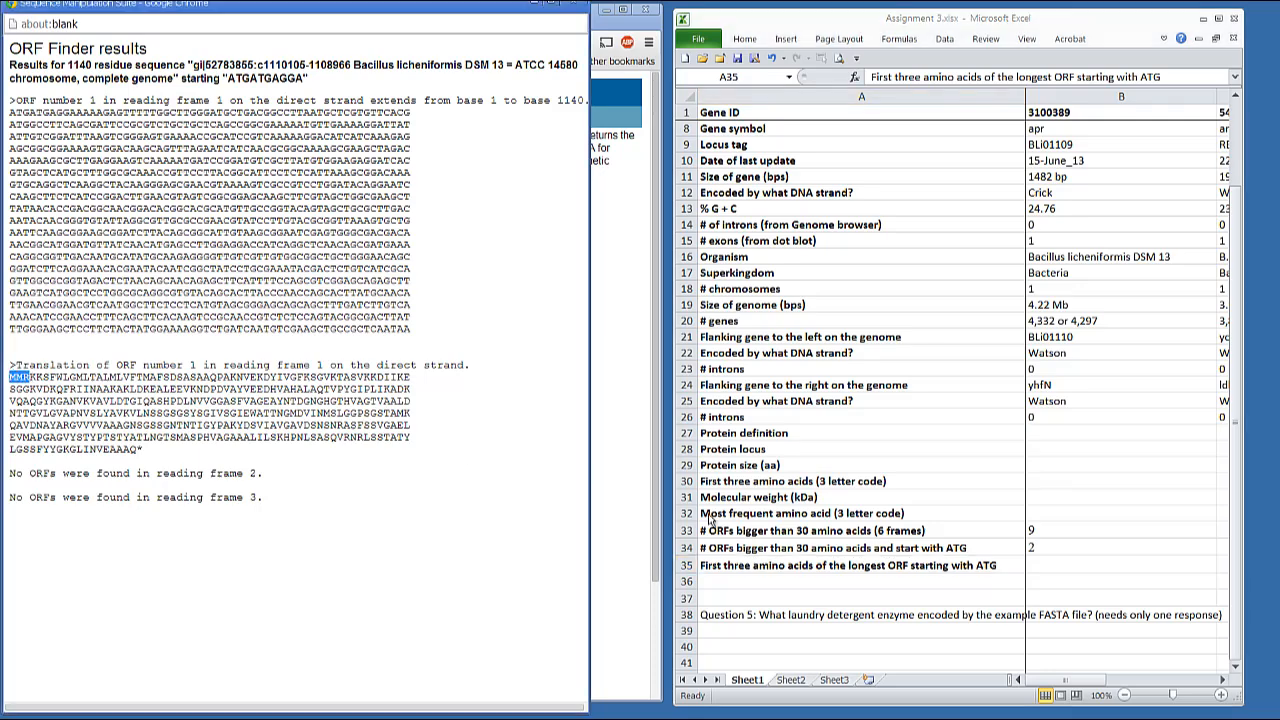
- Begin the first-three-amino-acids entry alongside the IUPAC codes table
click(820, 564)
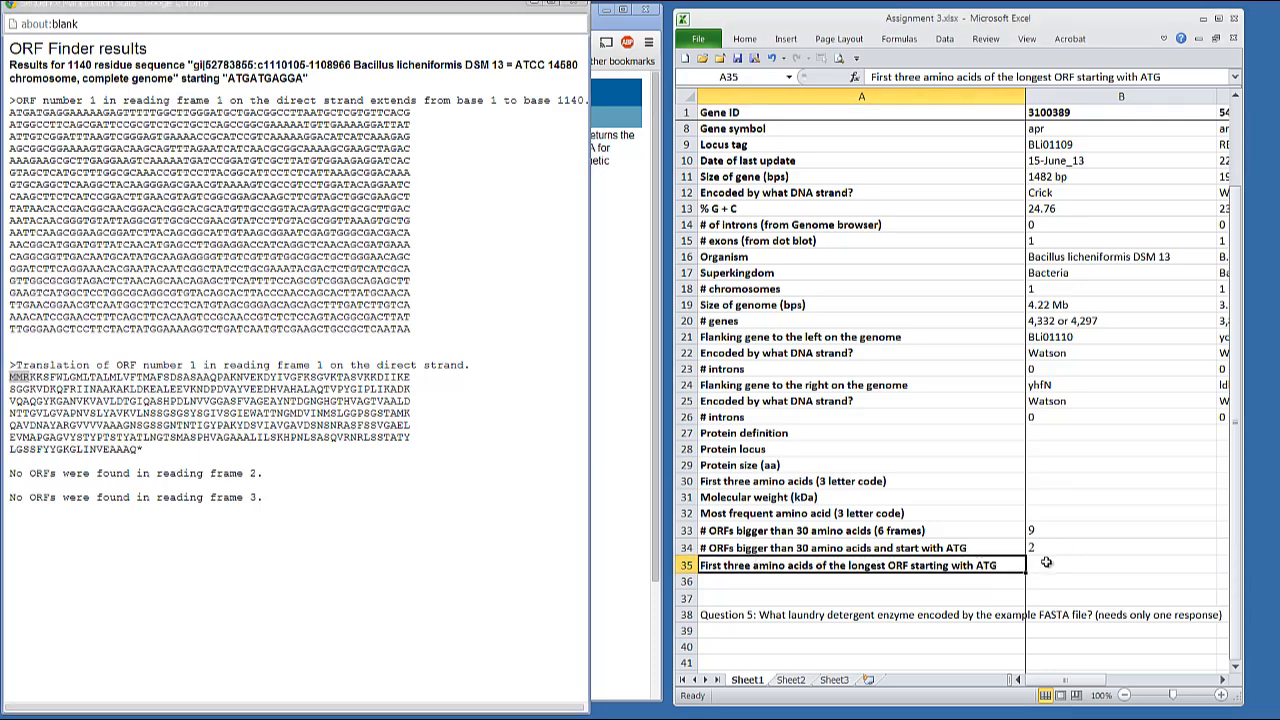
text(m)
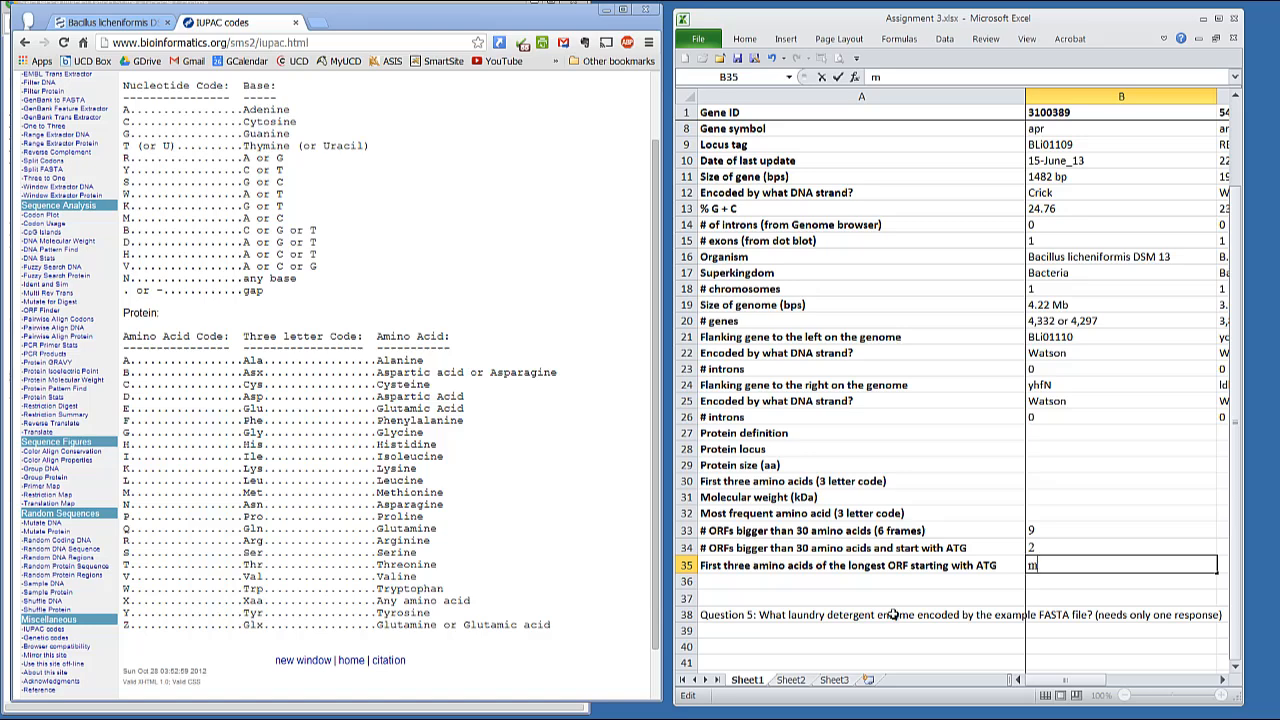
- Enter met,met,arg in B35 as the first amino acids of the longest ATG ORF
text(et,)
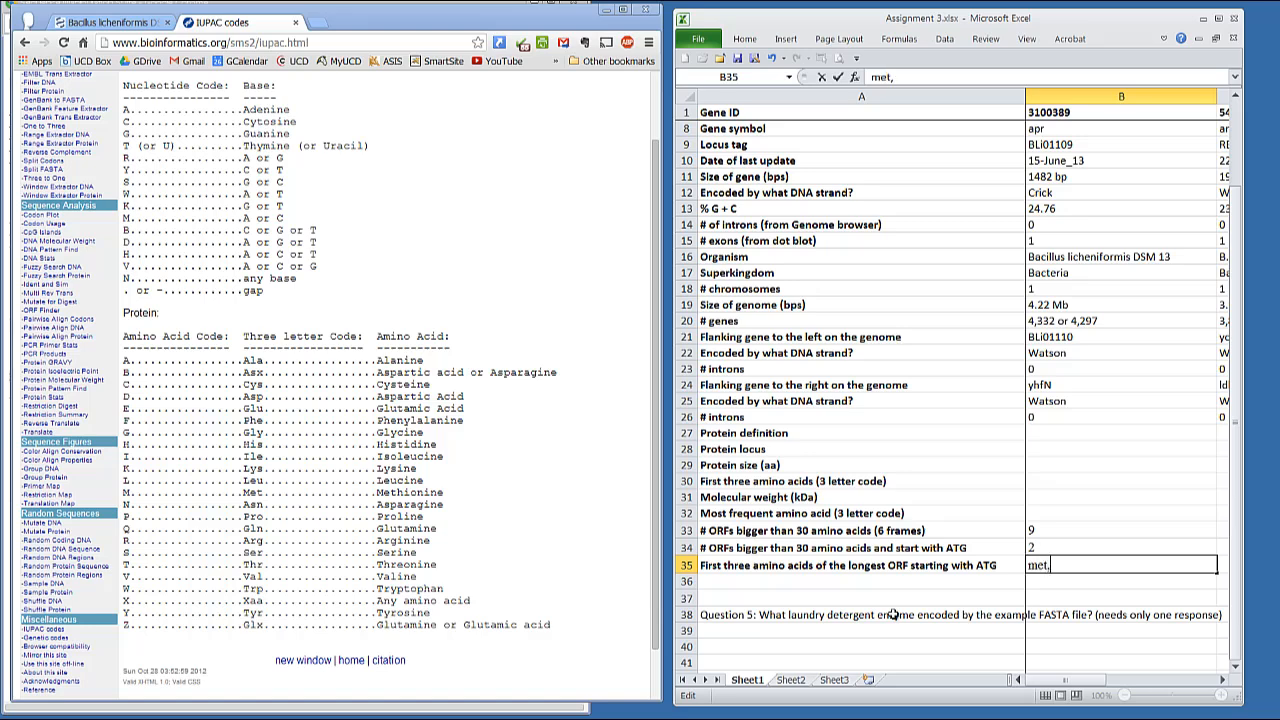
text(met,a)
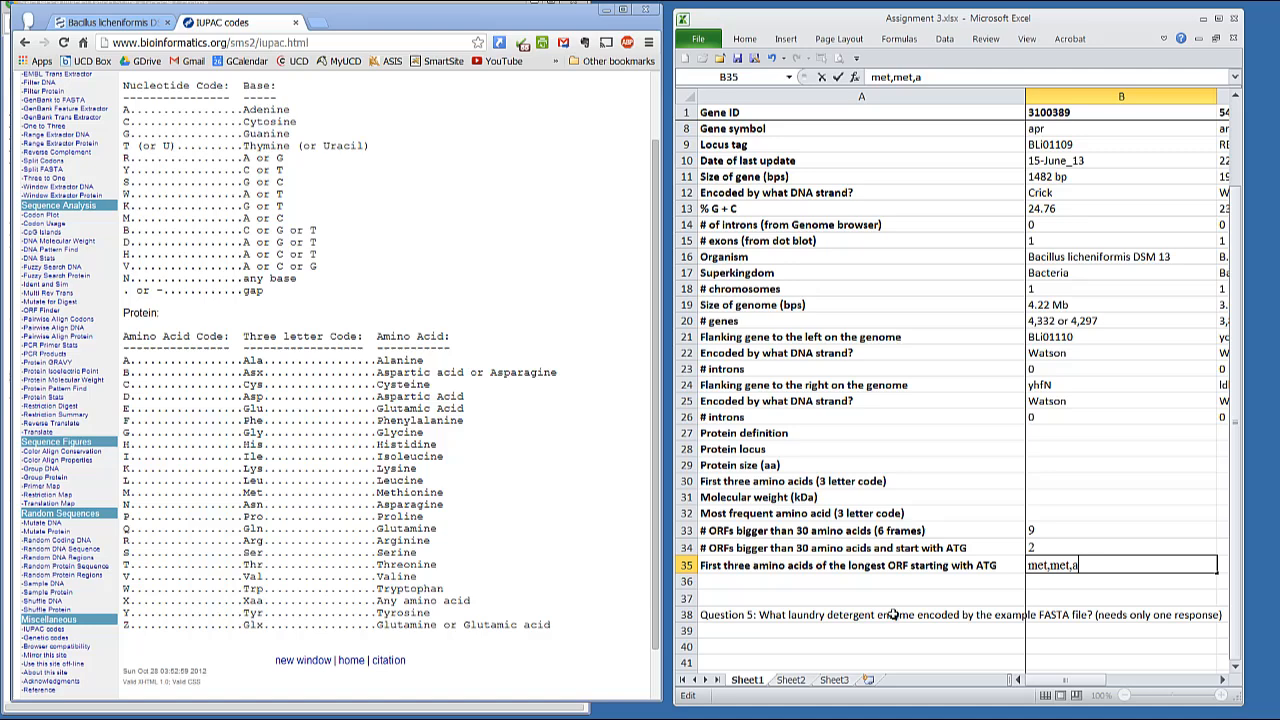
text(rg)
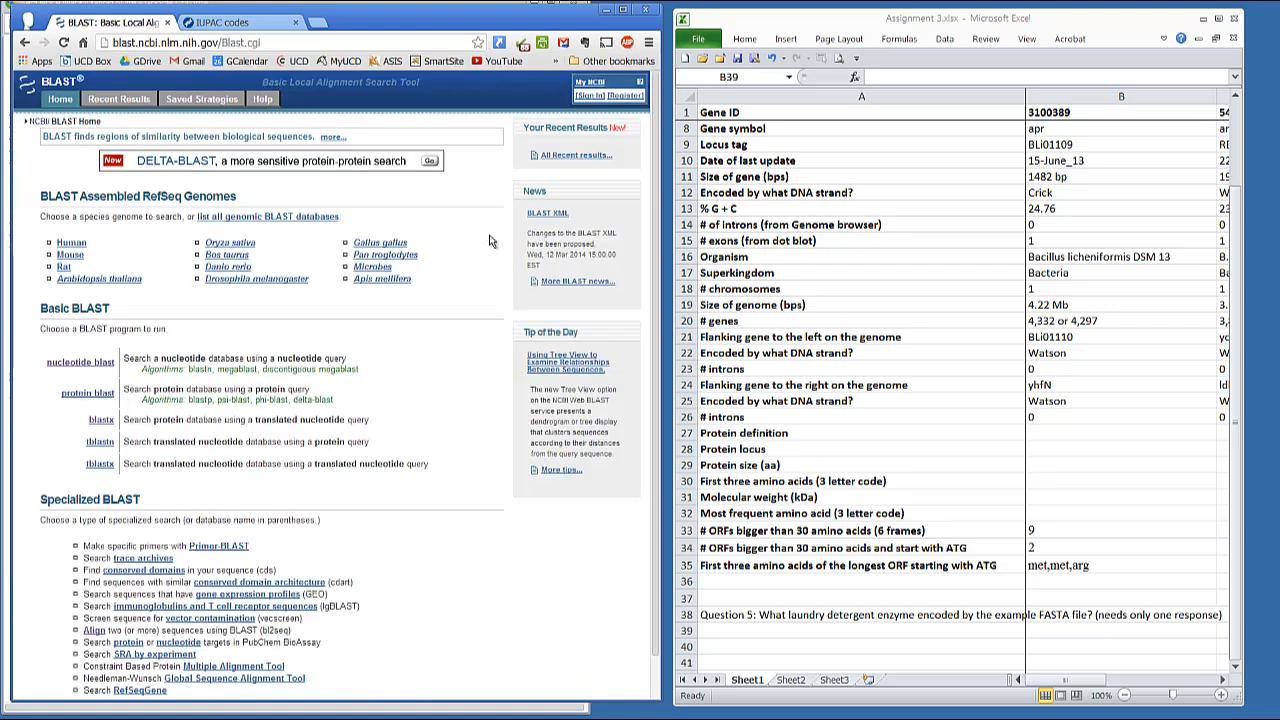
mouse_move(256, 438)
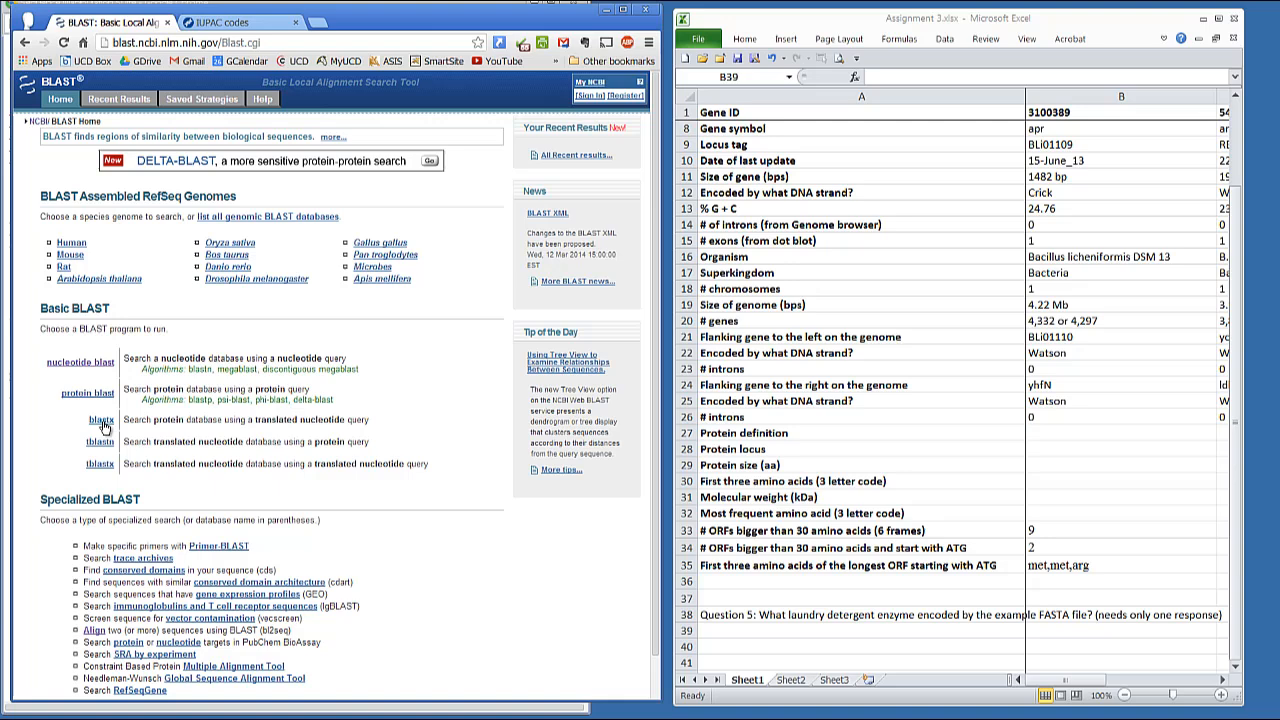
- Choose blastx with the Reference proteins (refseq_protein) database
click(100, 420)
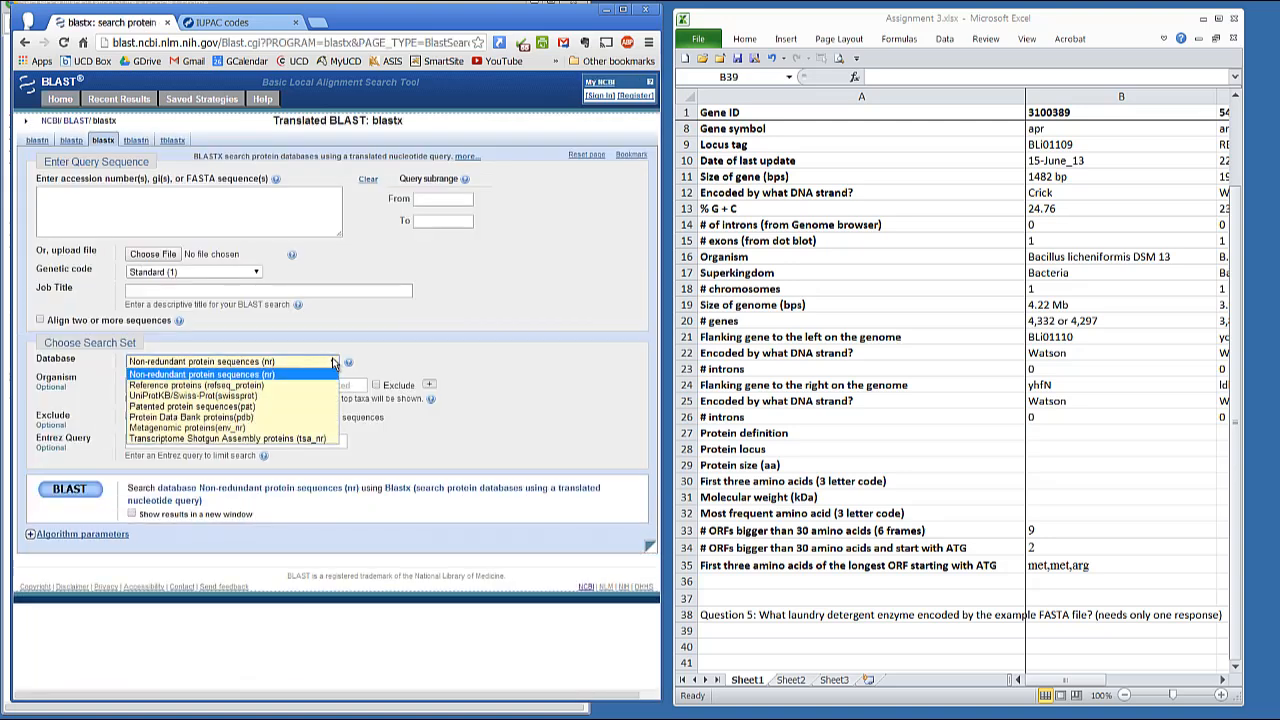
click(198, 384)
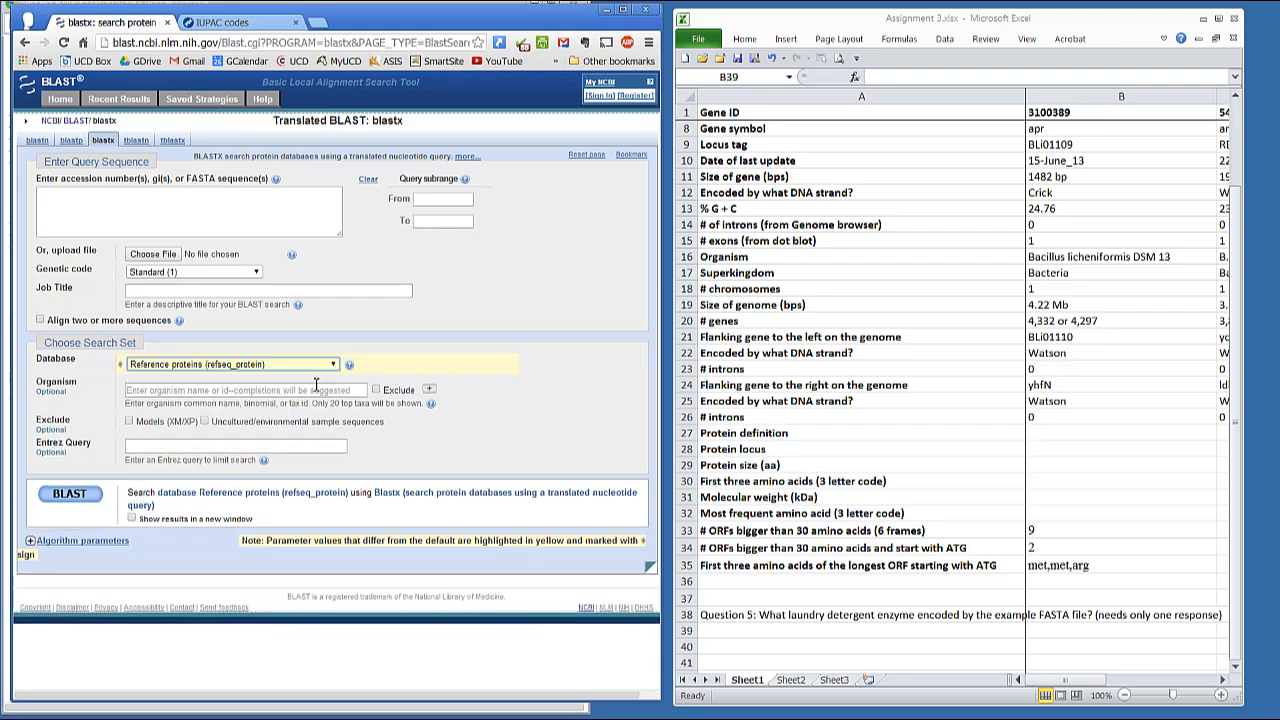